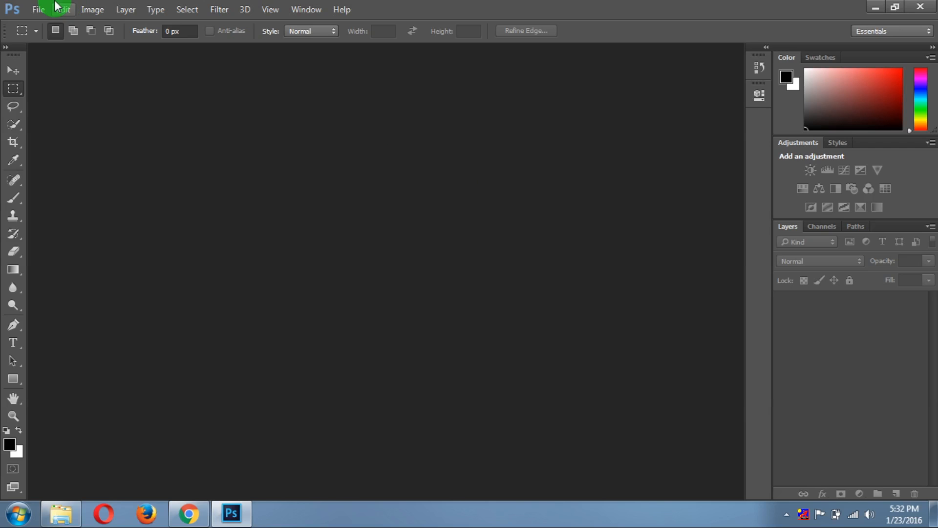
Step: Create a new document named 'material', 1280 × 720 pixels
left_click(39, 8)
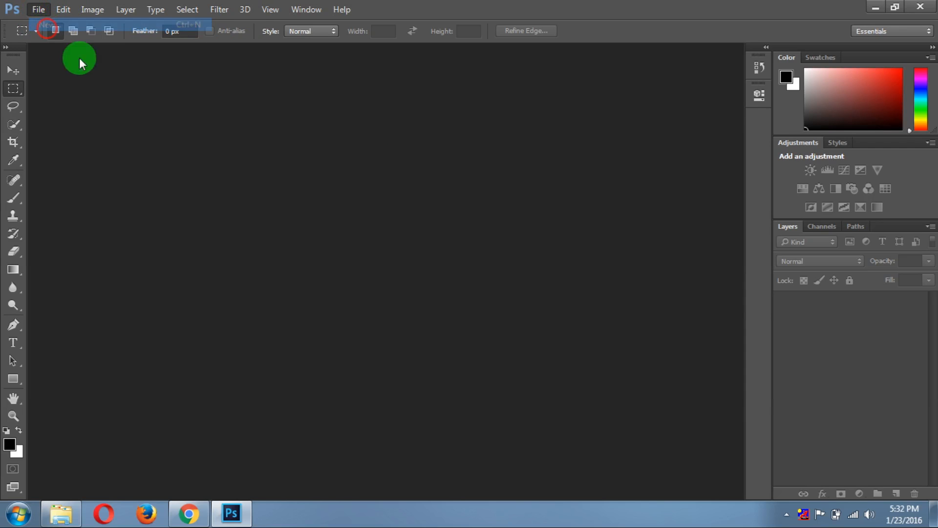
left_click(47, 27)
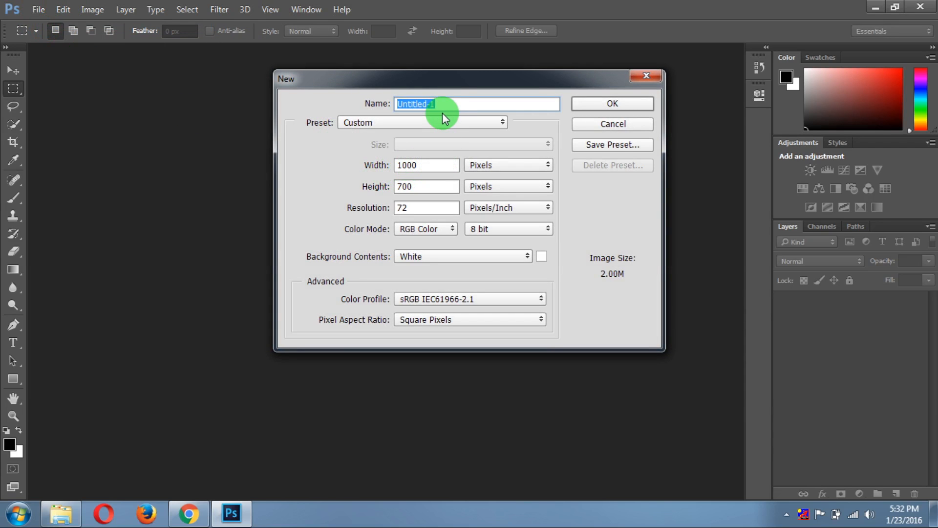
type("material")
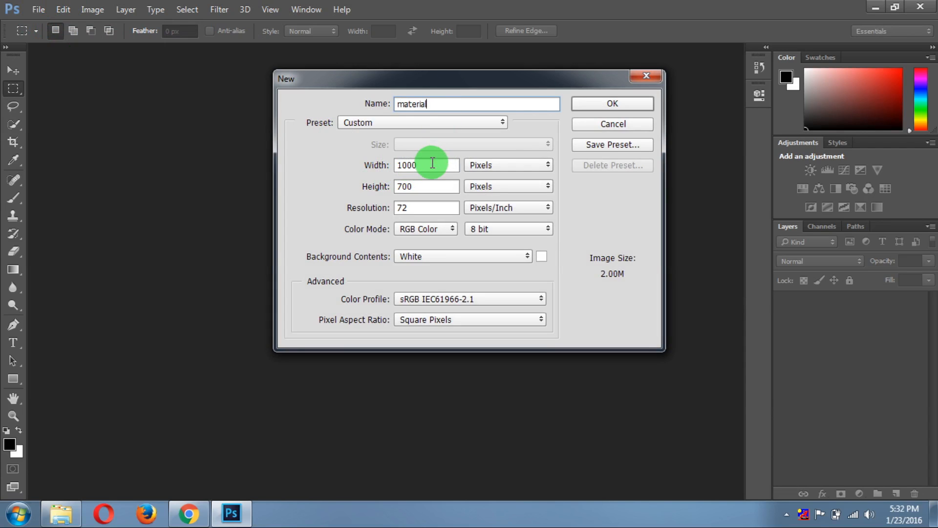
left_click(425, 165)
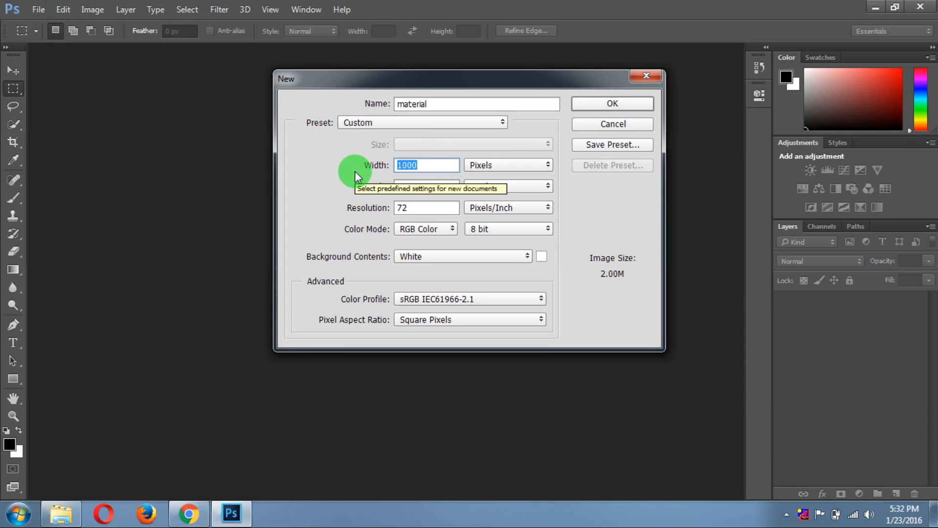
type("13")
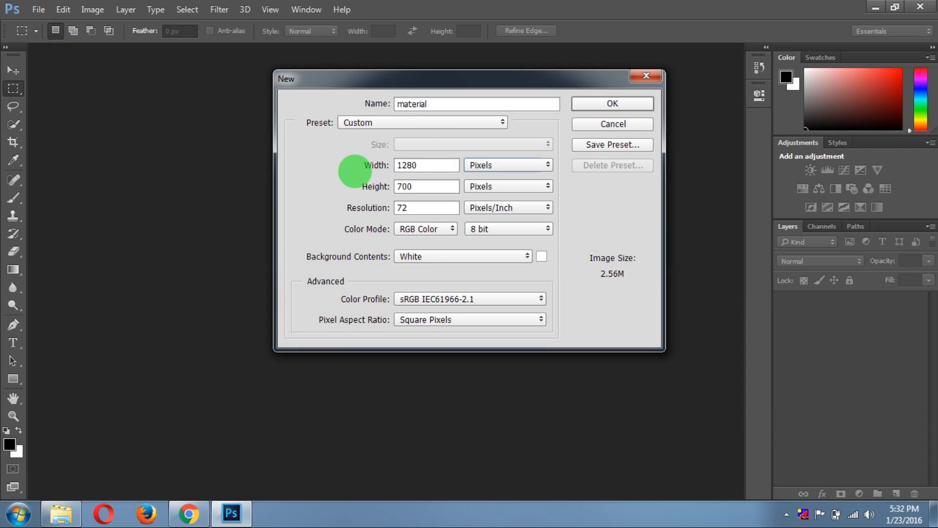
triple_click(426, 186)
type("720")
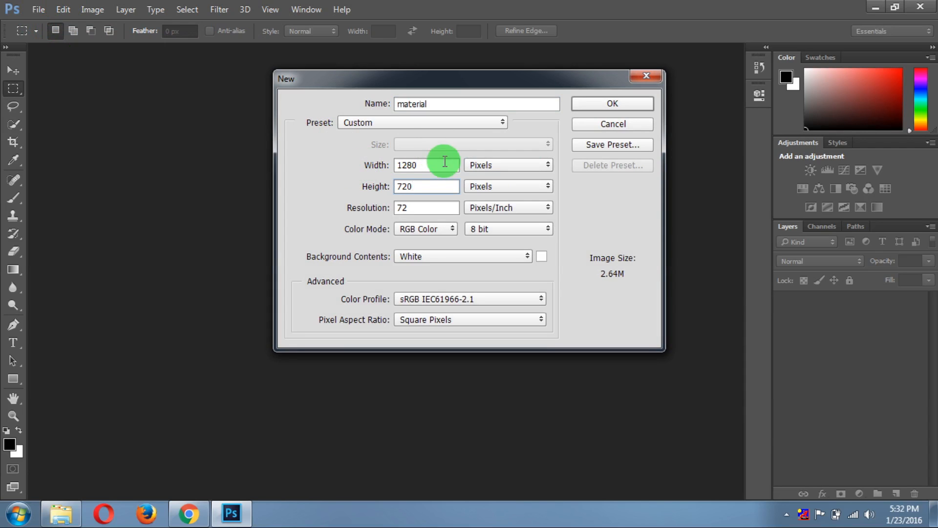
mouse_move(455, 242)
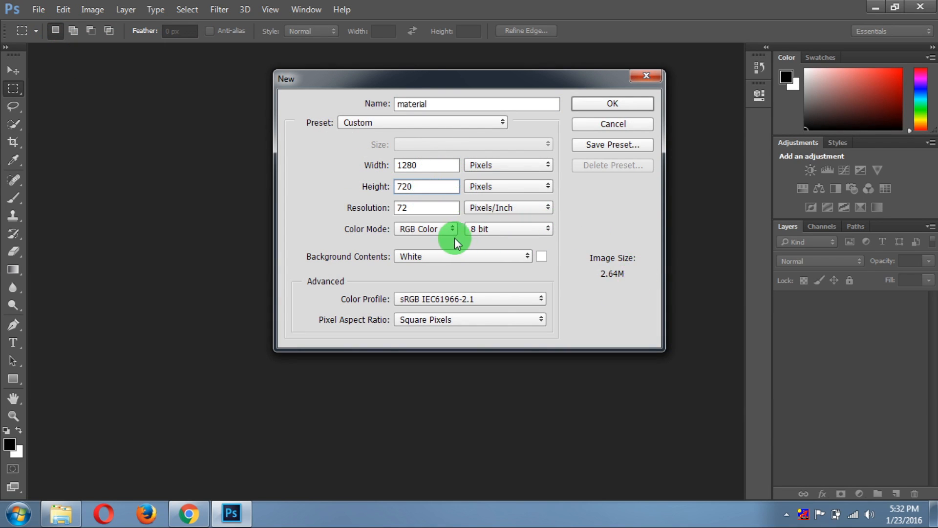
mouse_move(586, 233)
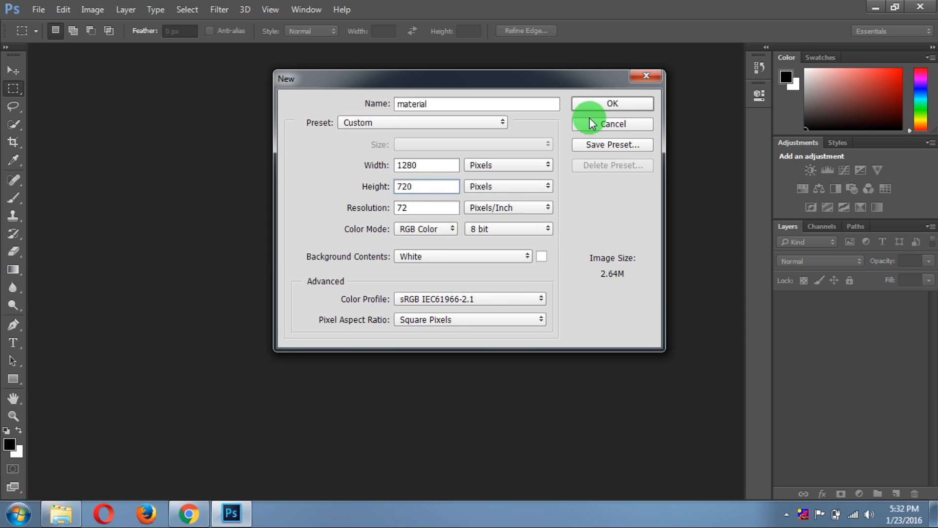
left_click(611, 104)
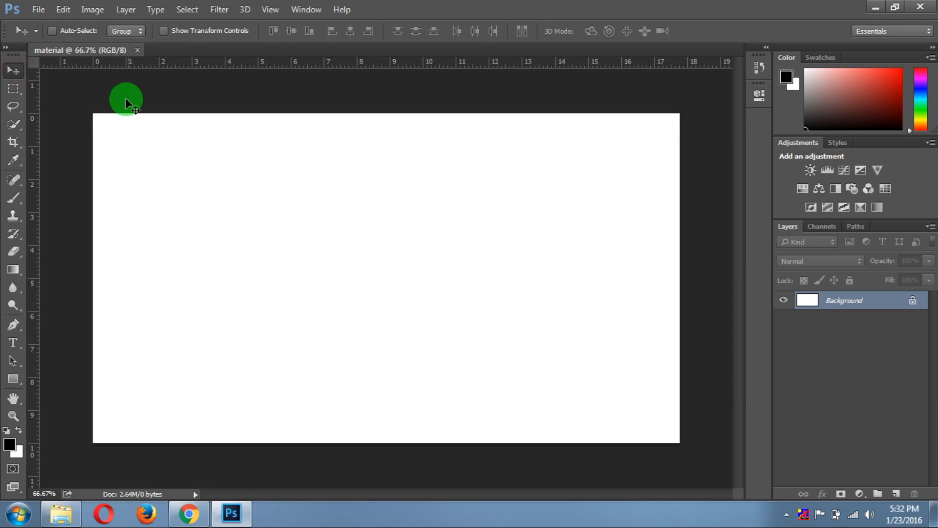
Step: Convert the Background layer into a regular layer named 'bg' and dismiss the warning
left_click(844, 299)
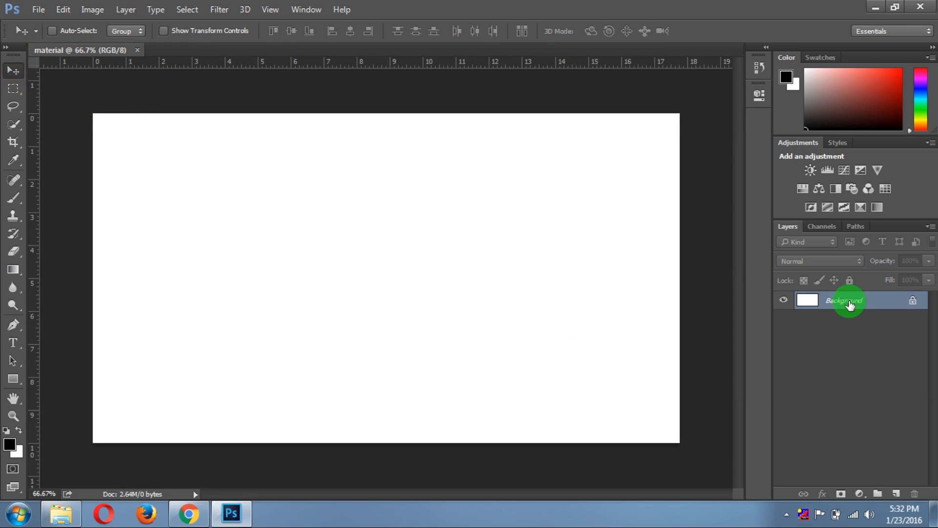
double_click(844, 300)
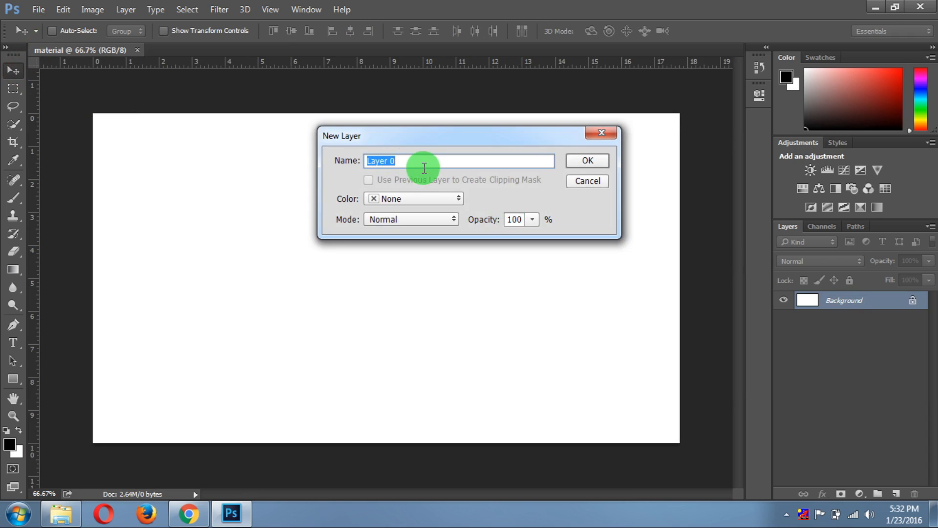
type("bg")
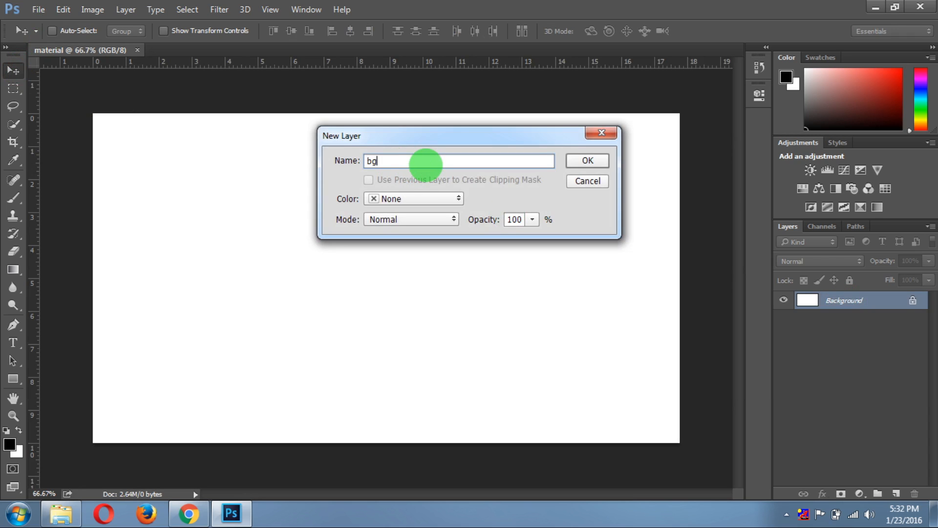
left_click(586, 160)
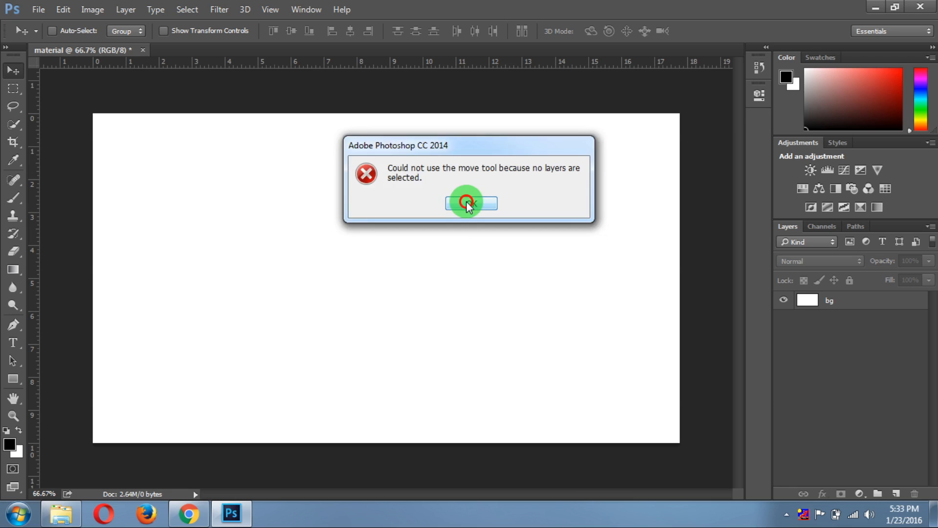
left_click(471, 203)
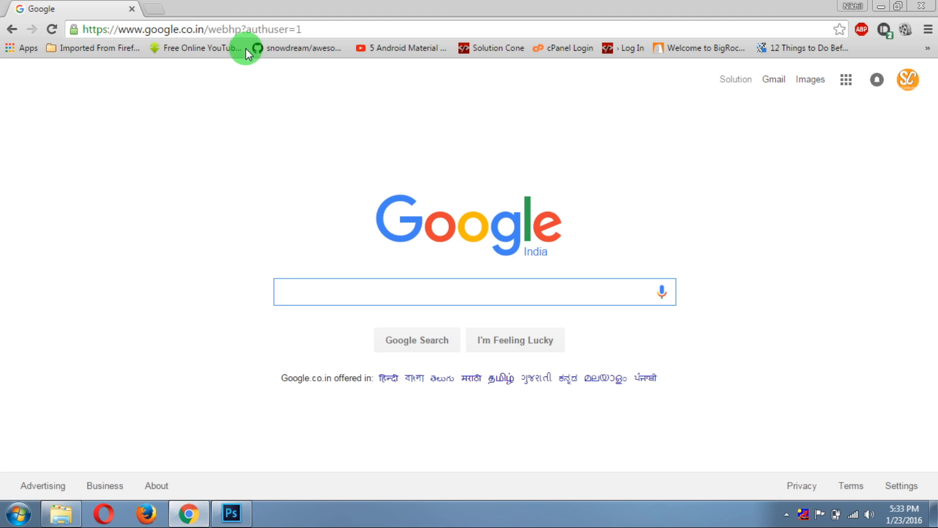
Step: Search Google for 'material design color' and open the Color – Style guidelines result
left_click(472, 291)
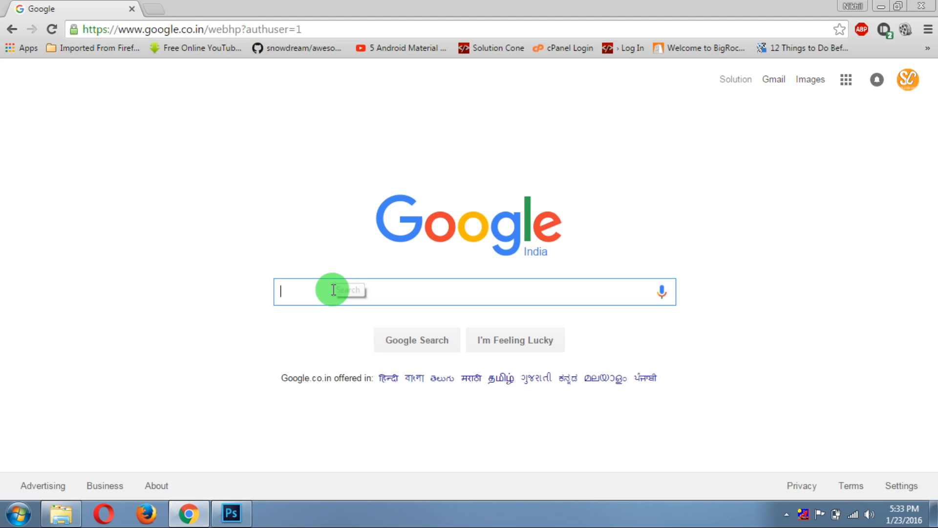
type("material design icons")
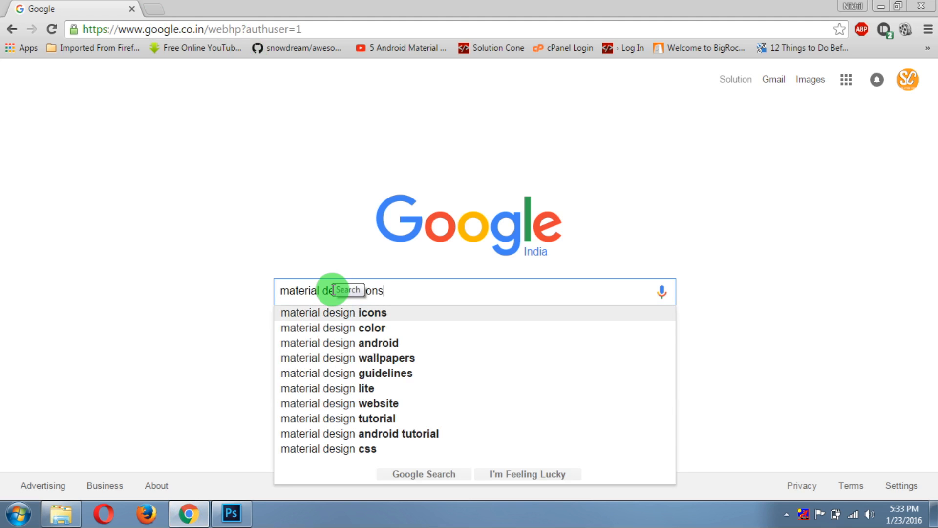
left_click(333, 327)
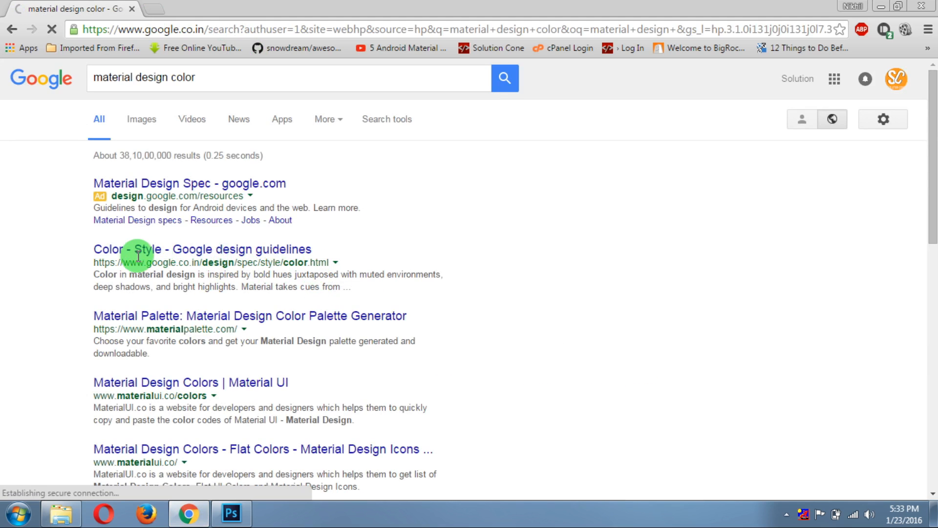
left_click(200, 249)
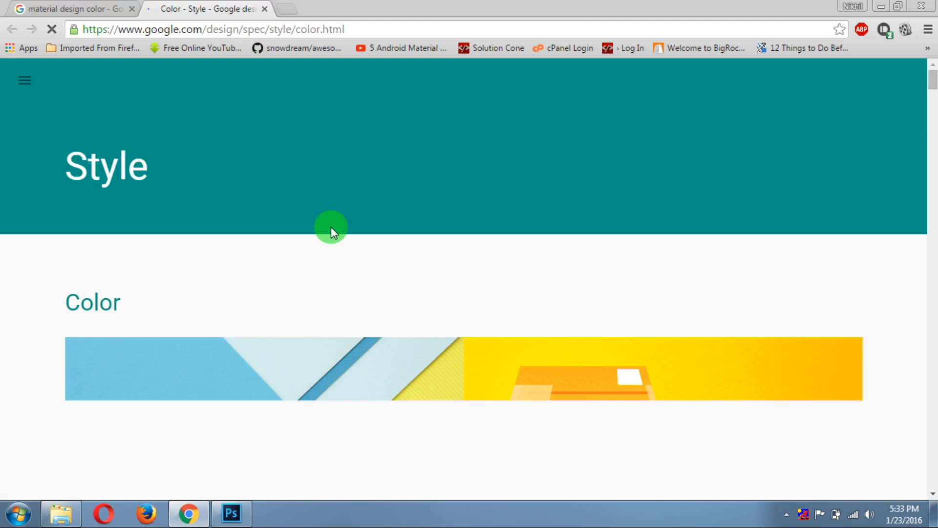
Step: Scroll the palette down to the Green swatches and click Green 800's hex code #2E7D32
scroll("down", 3)
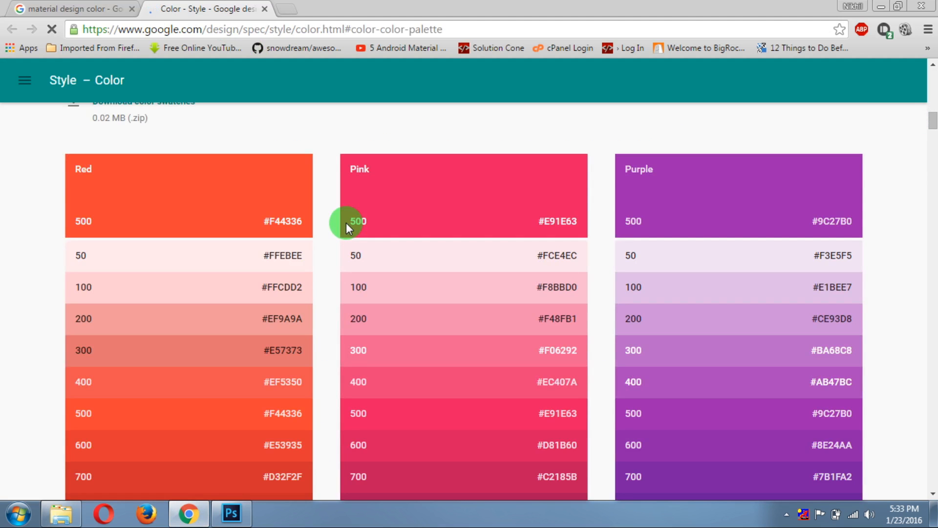
scroll("down", 3)
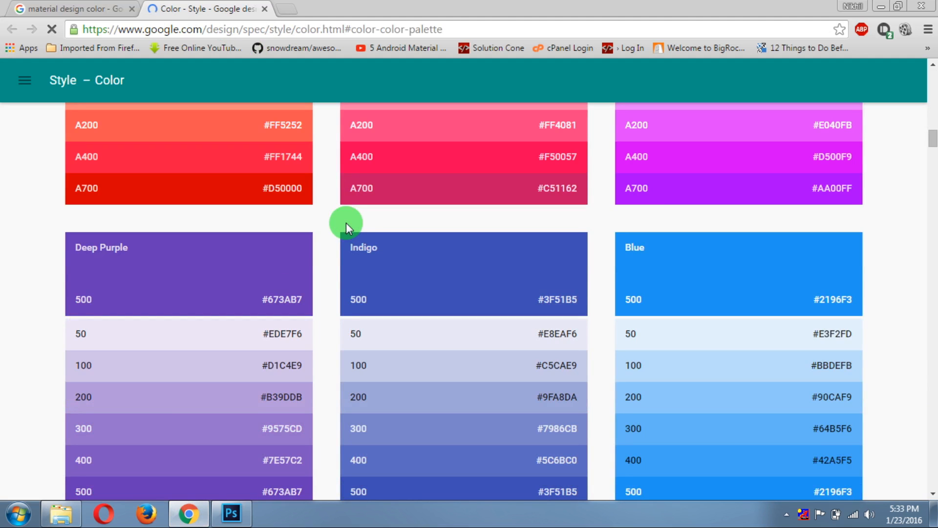
scroll("down", 3)
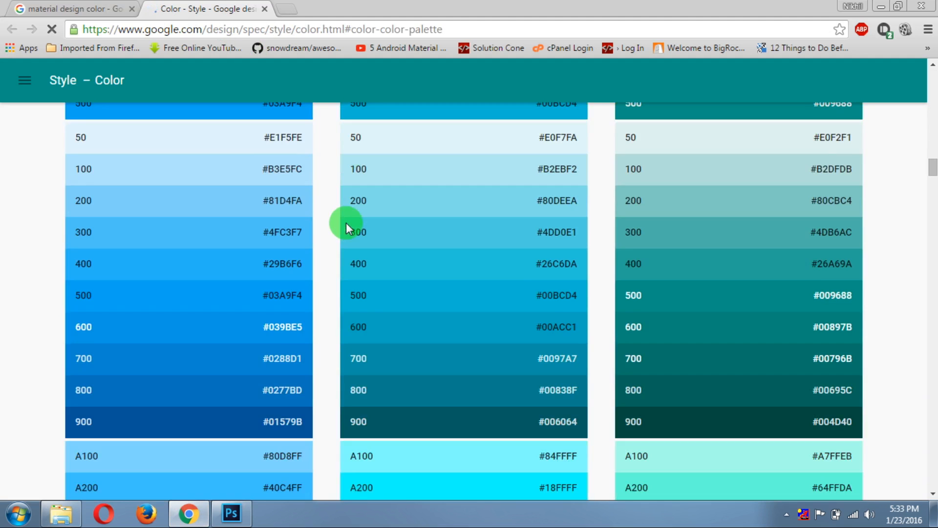
scroll("down", 3)
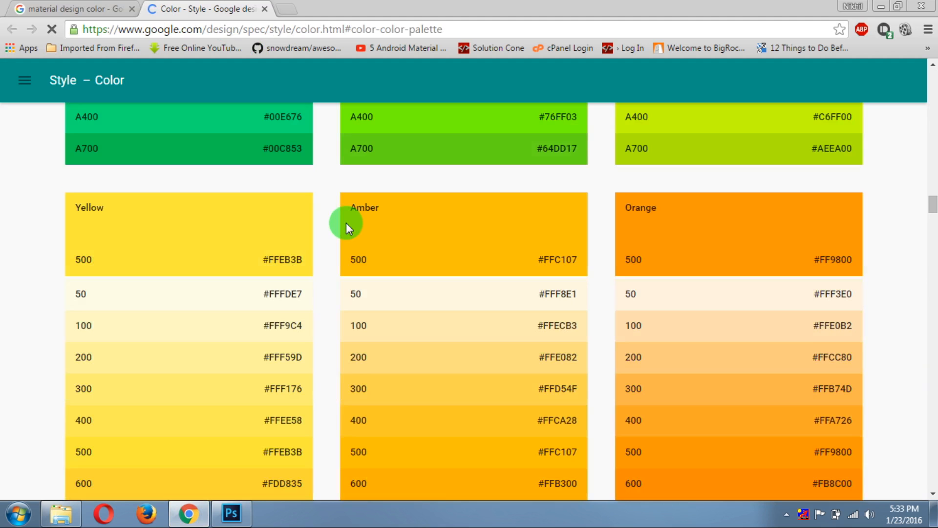
scroll("down", 3)
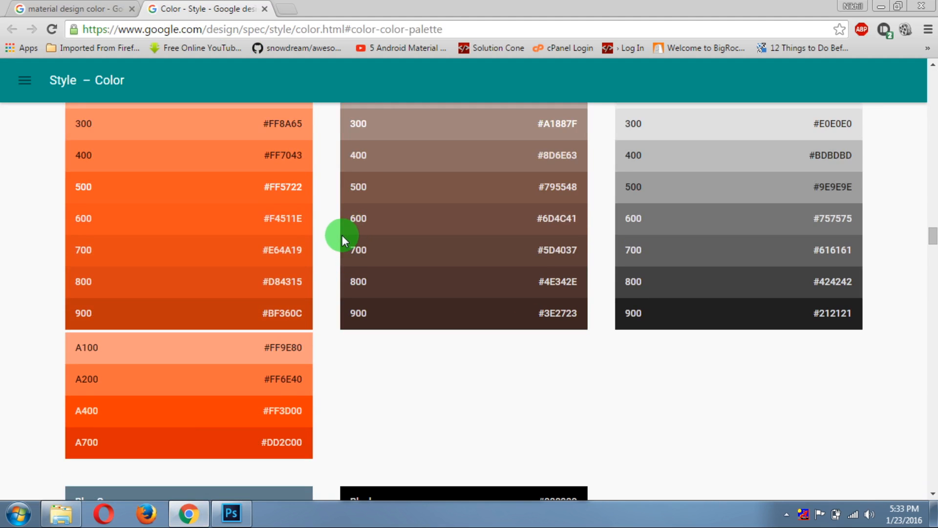
scroll("down", 3)
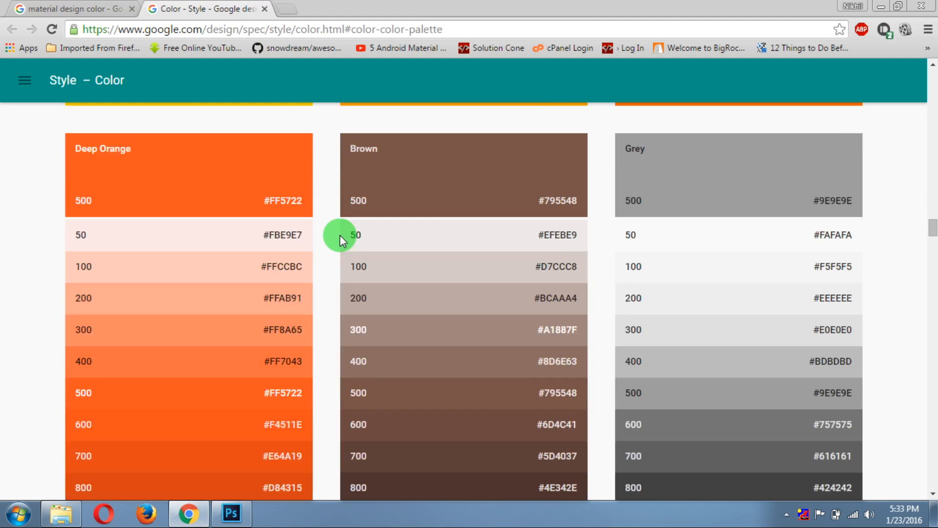
scroll("down", 3)
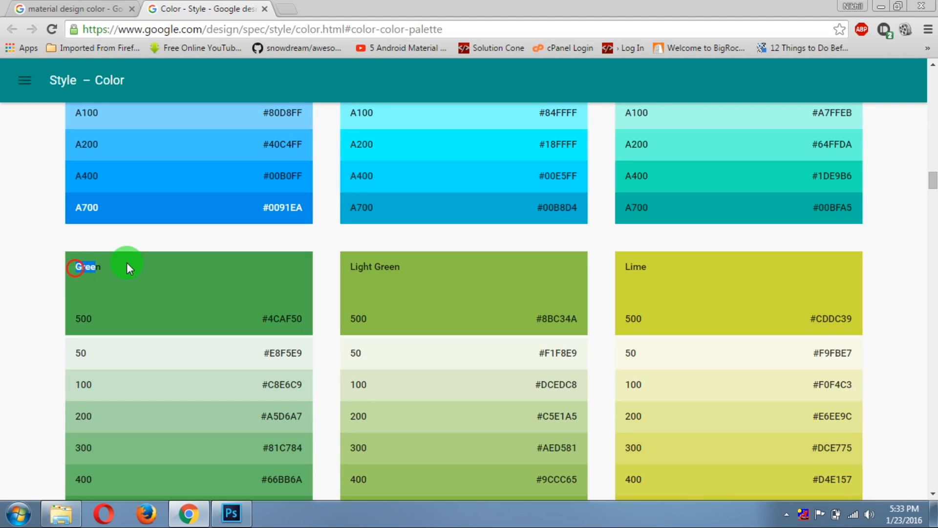
scroll("down", 3)
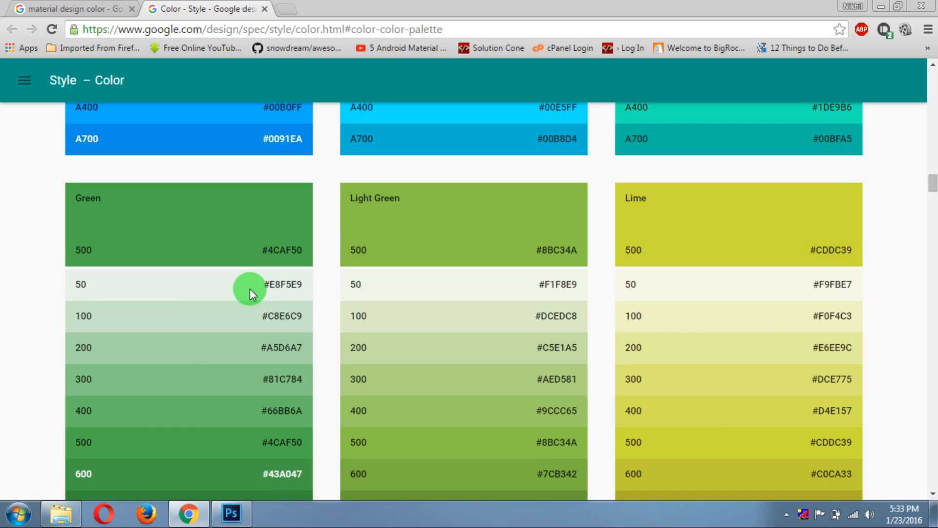
scroll("down", 3)
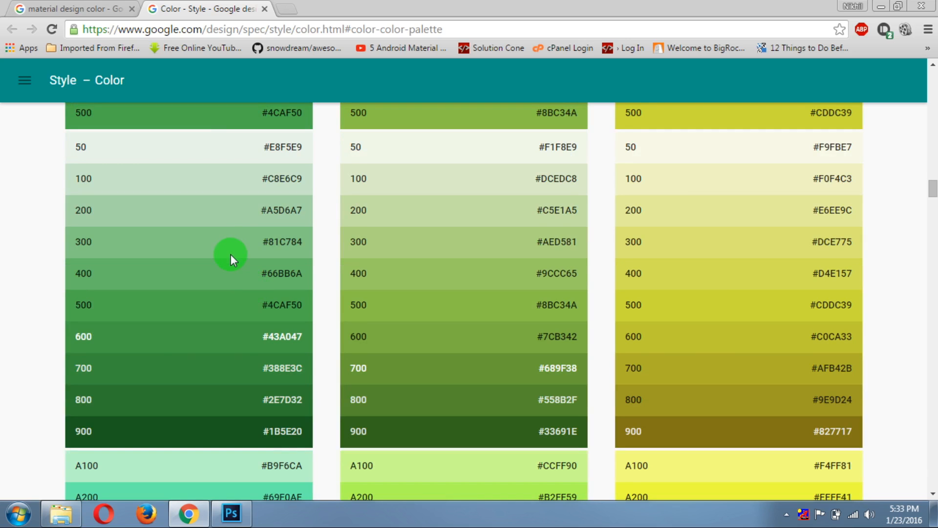
mouse_move(227, 251)
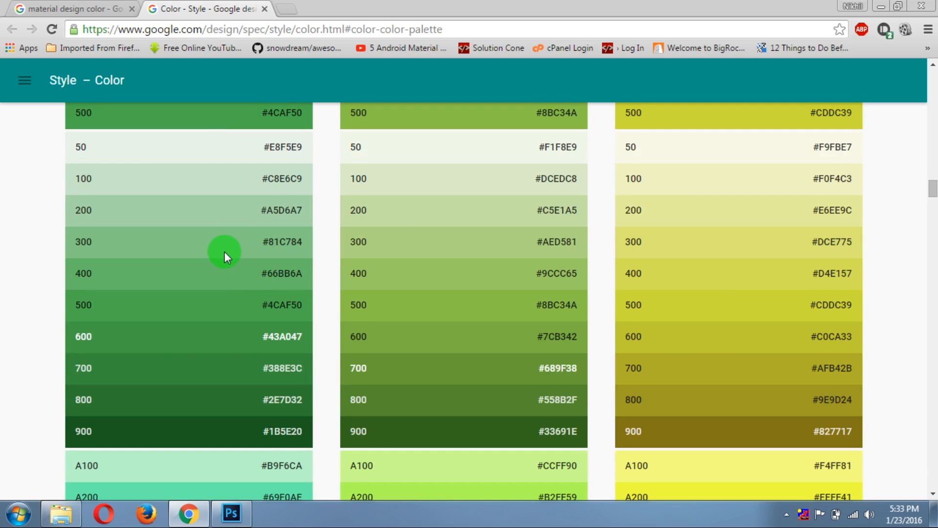
mouse_move(225, 452)
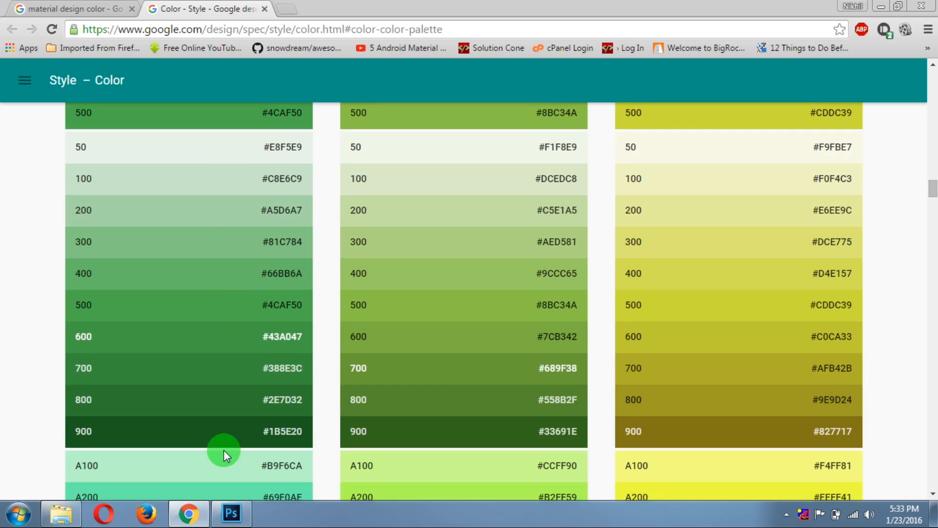
scroll("down", 3)
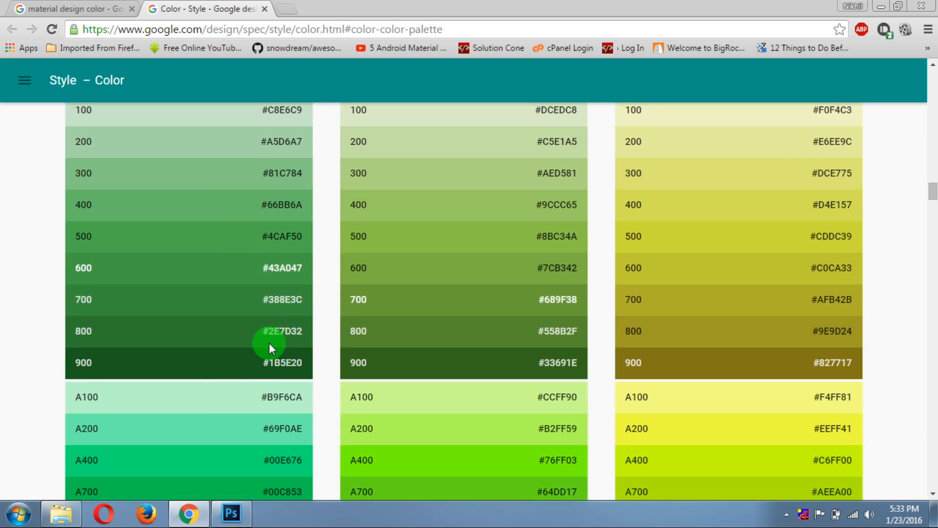
left_click(231, 512)
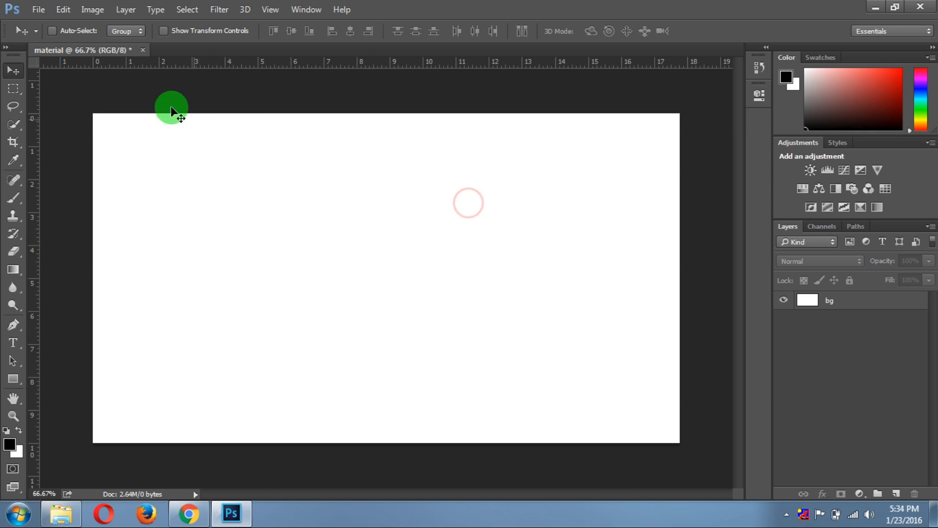
mouse_move(13, 385)
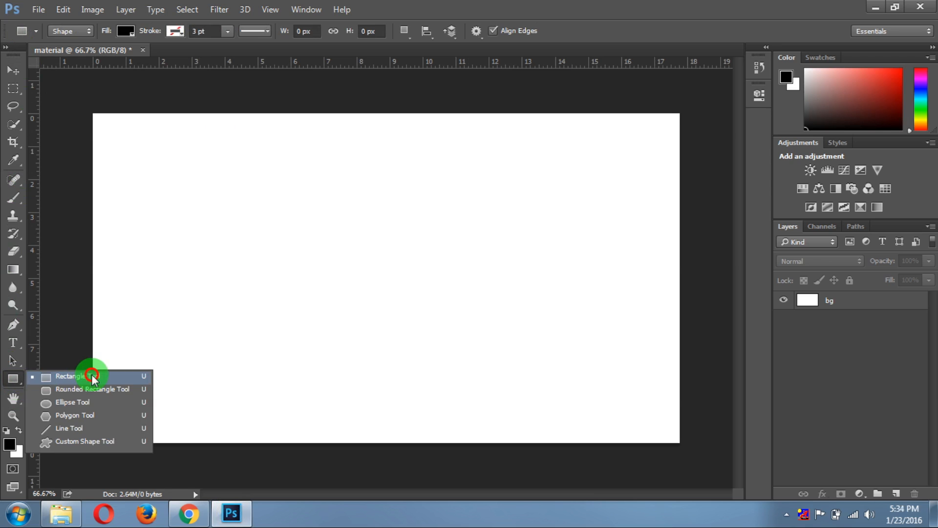
Step: Draw a large black rectangle covering most of the canvas with the Rectangle Tool
left_click(72, 375)
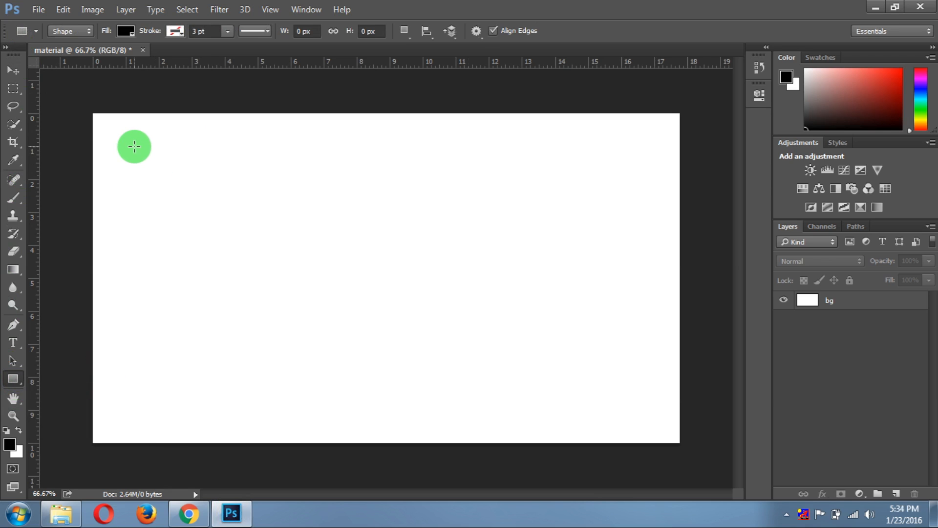
left_click_drag(134, 147, 564, 376)
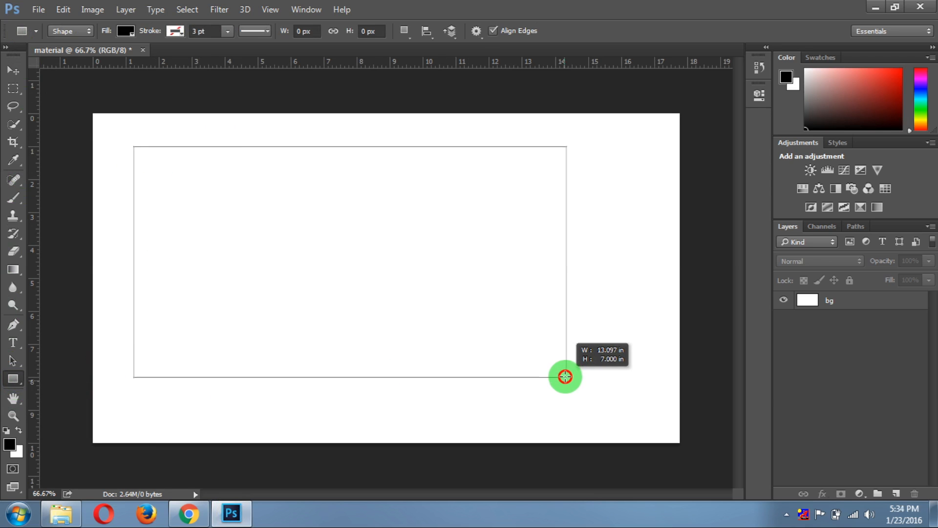
left_click_drag(565, 377, 598, 398)
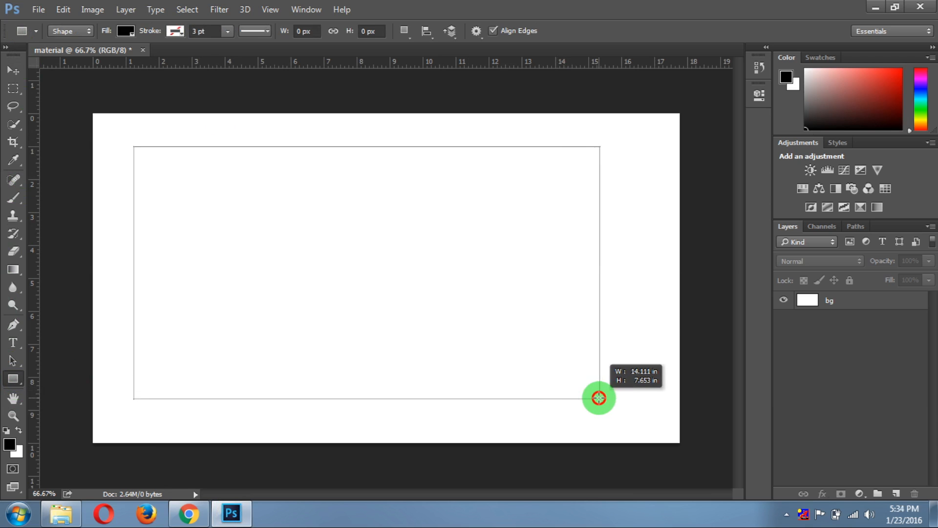
left_click_drag(135, 149, 598, 398)
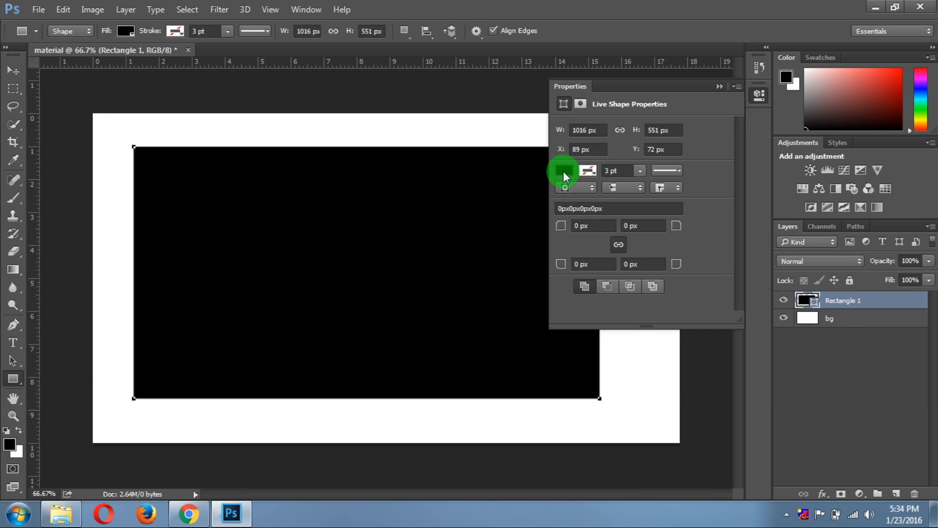
Step: Remove the extra Rectangle 2 shape, keeping only Rectangle 1
left_click(563, 171)
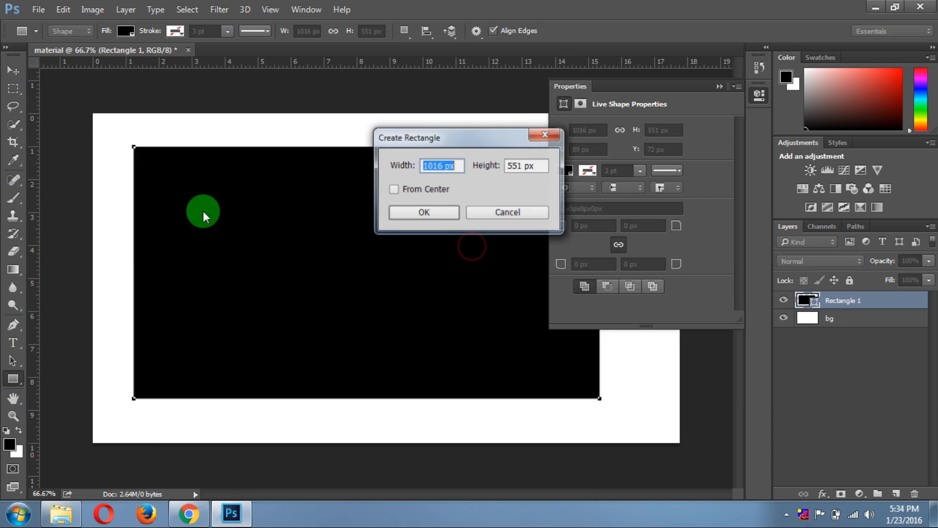
left_click(424, 213)
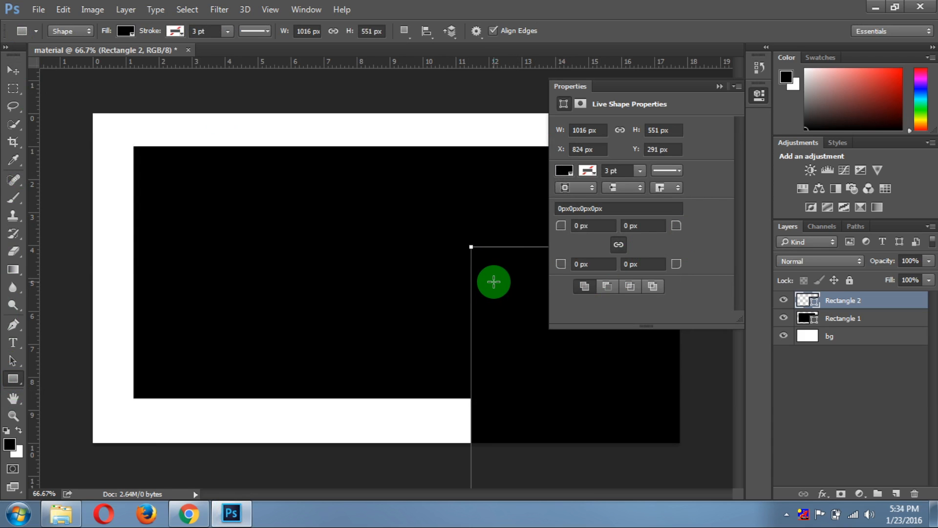
left_click(659, 149)
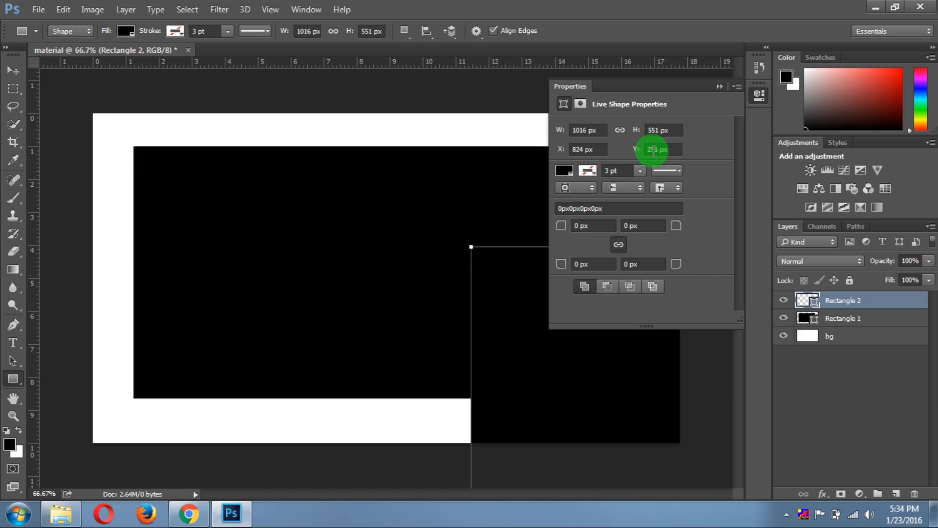
left_click(855, 301)
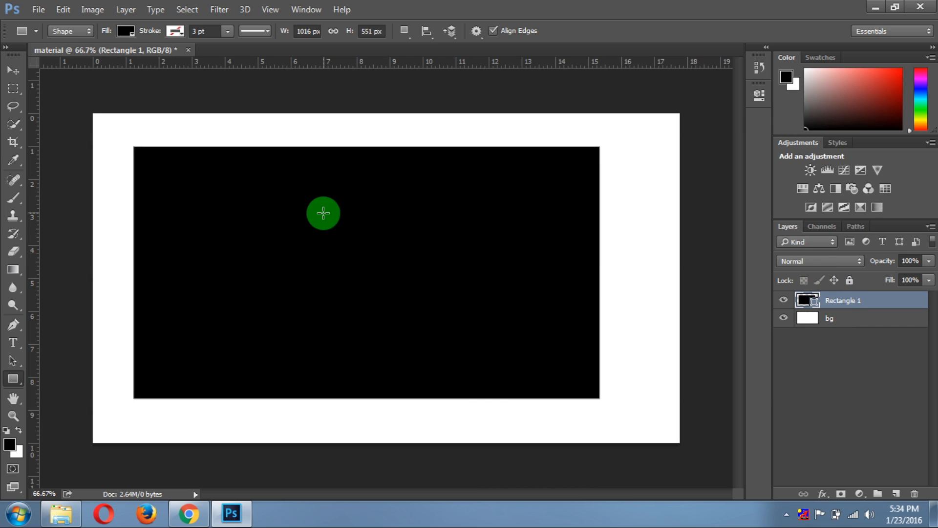
left_click(12, 70)
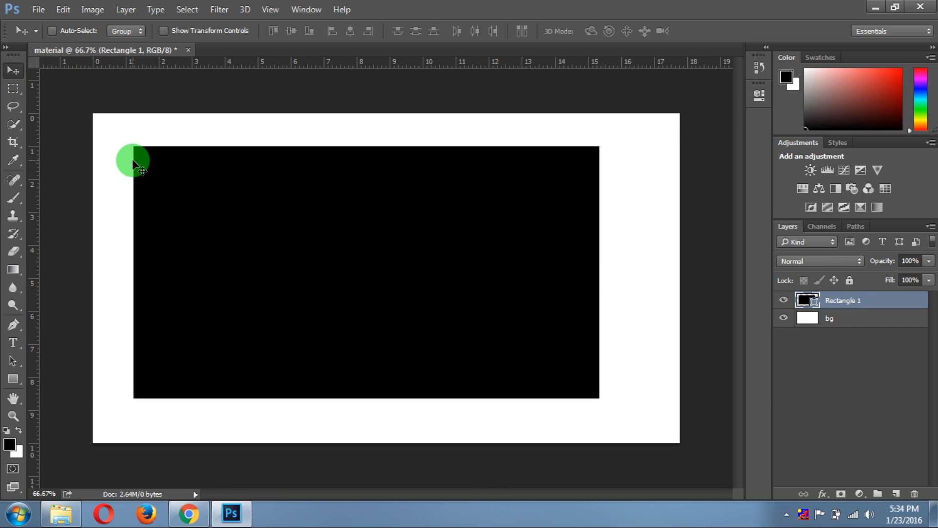
Step: Rotate Rectangle 1 about -42°, move it into the top-left corner, and commit
left_click_drag(133, 163, 435, 278)
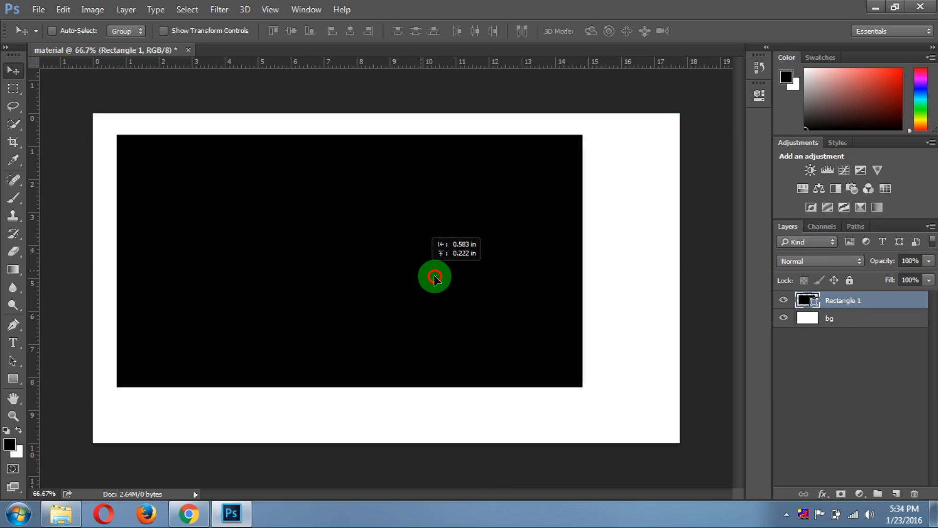
left_click_drag(434, 277, 368, 227)
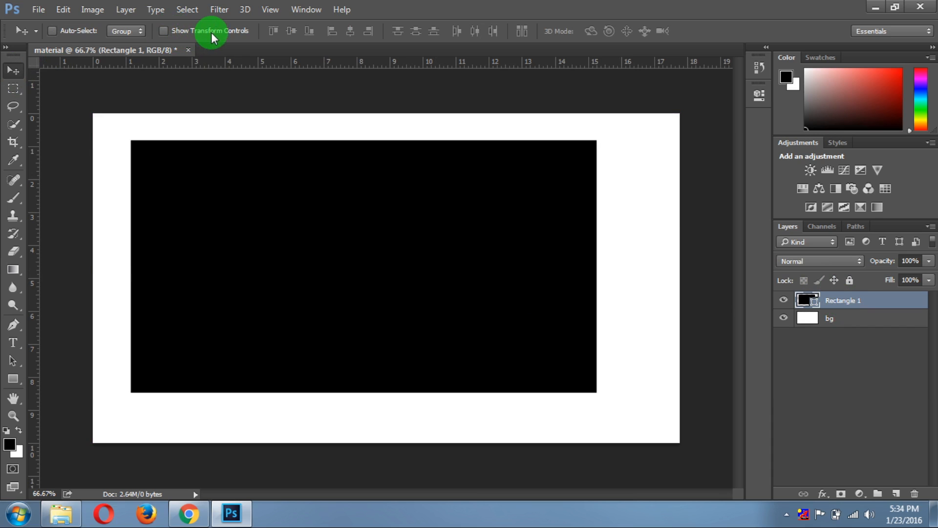
left_click(164, 30)
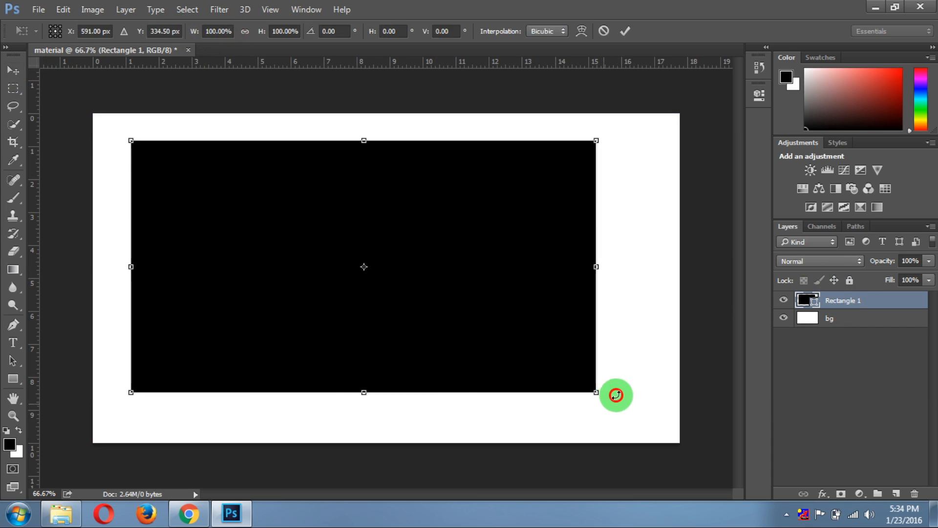
left_click_drag(616, 394, 629, 219)
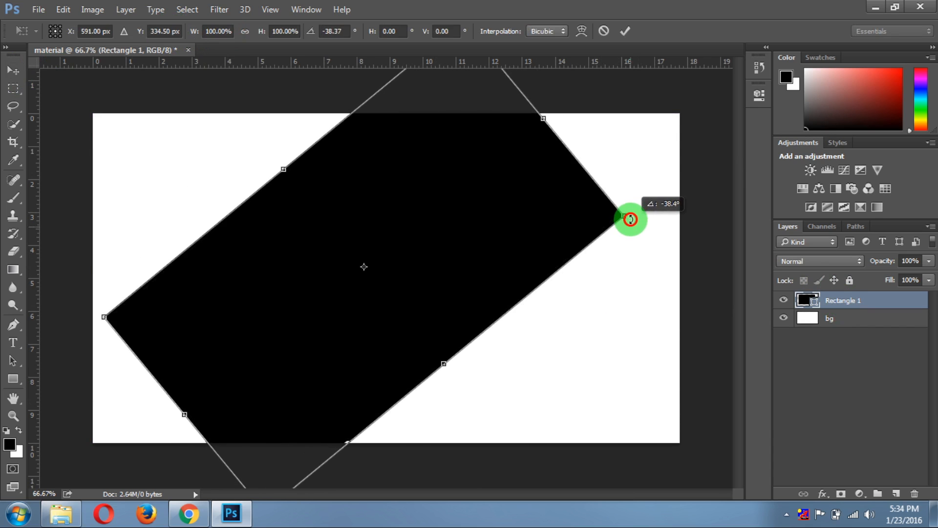
left_click_drag(630, 219, 633, 209)
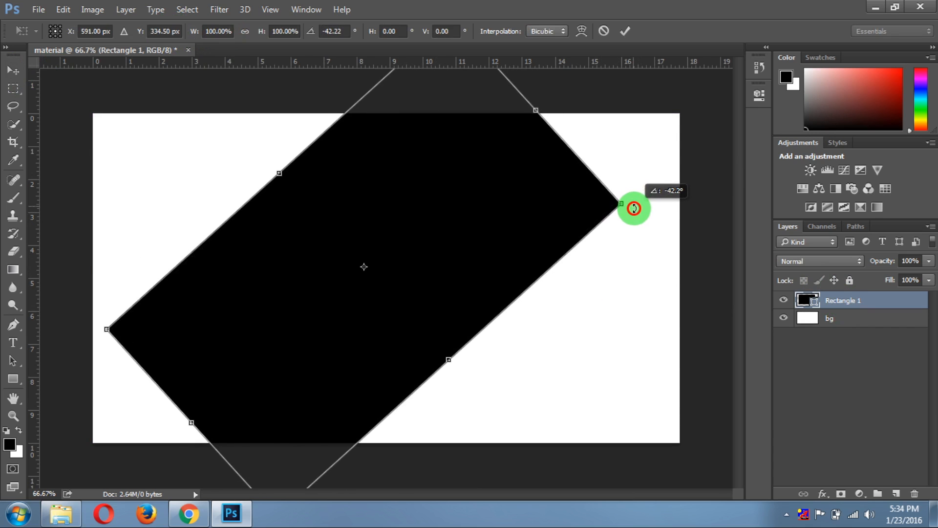
left_click_drag(635, 209, 277, 191)
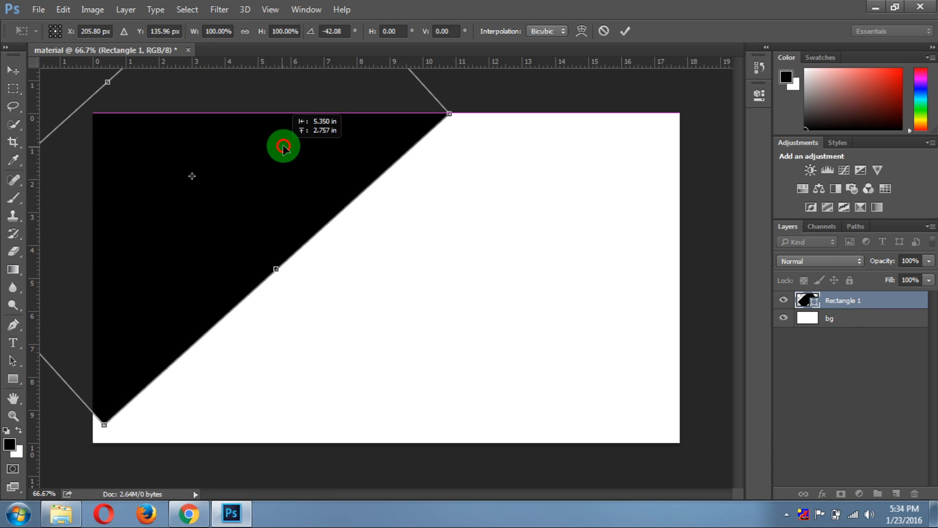
left_click_drag(285, 149, 261, 126)
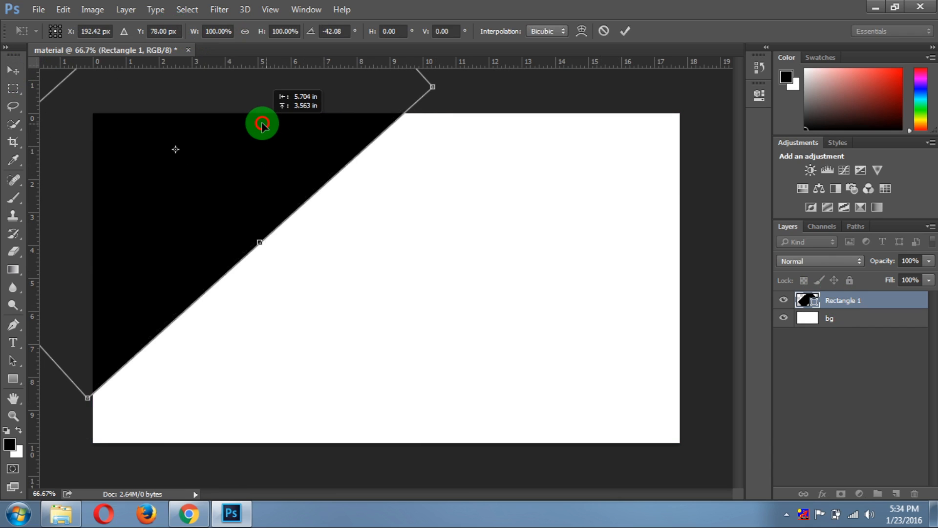
left_click(624, 31)
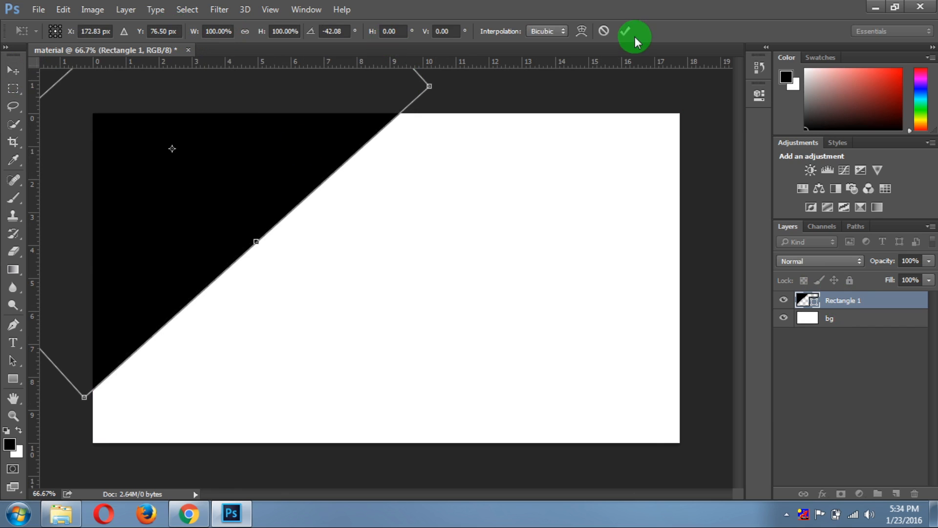
left_click(634, 36)
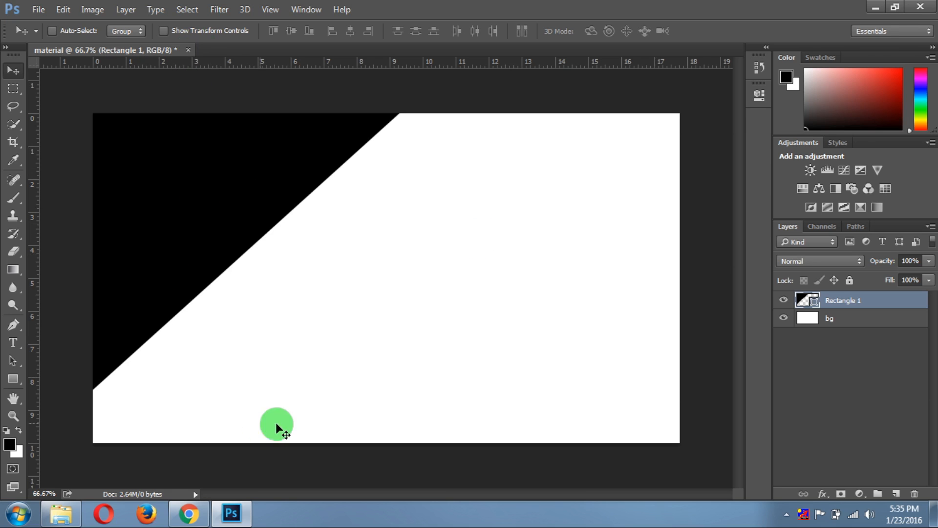
Step: Highlight Green 800's hex code #2E7D32 on the Chrome palette, then switch back to Photoshop
left_click(187, 513)
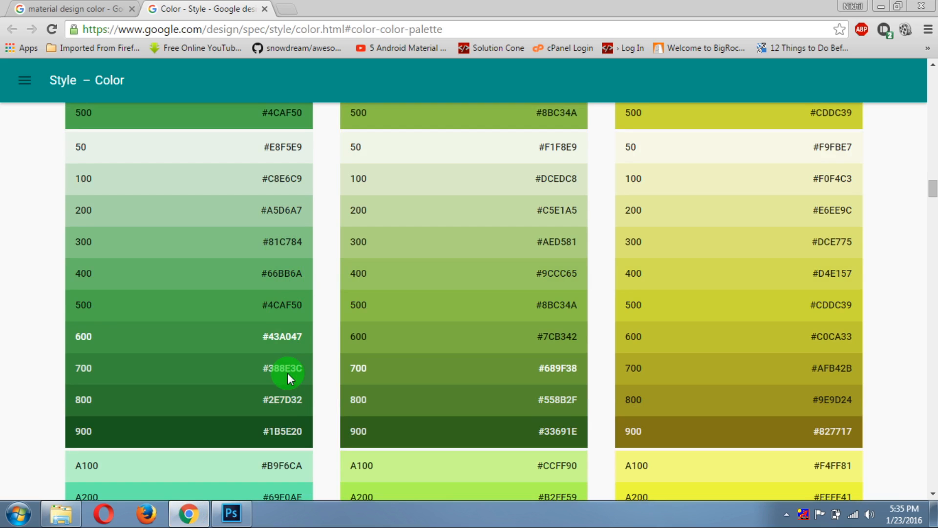
left_click(284, 400)
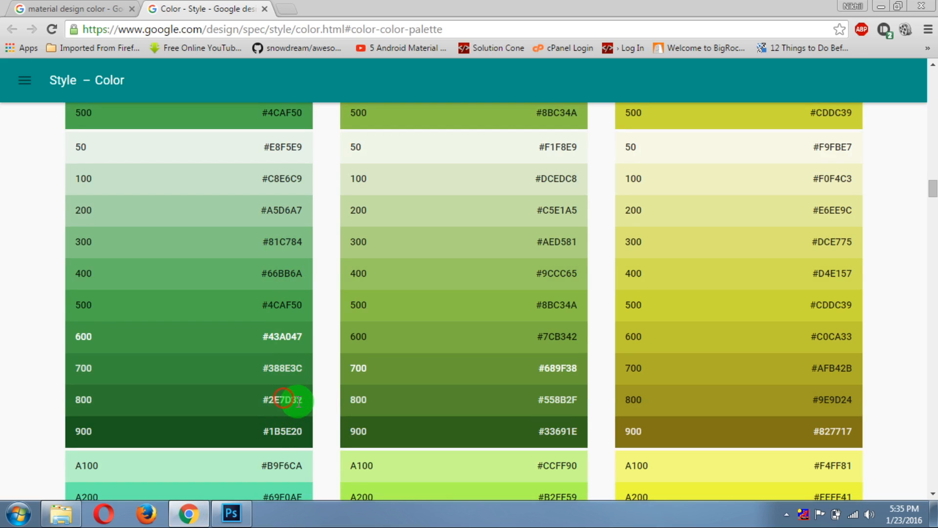
double_click(282, 400)
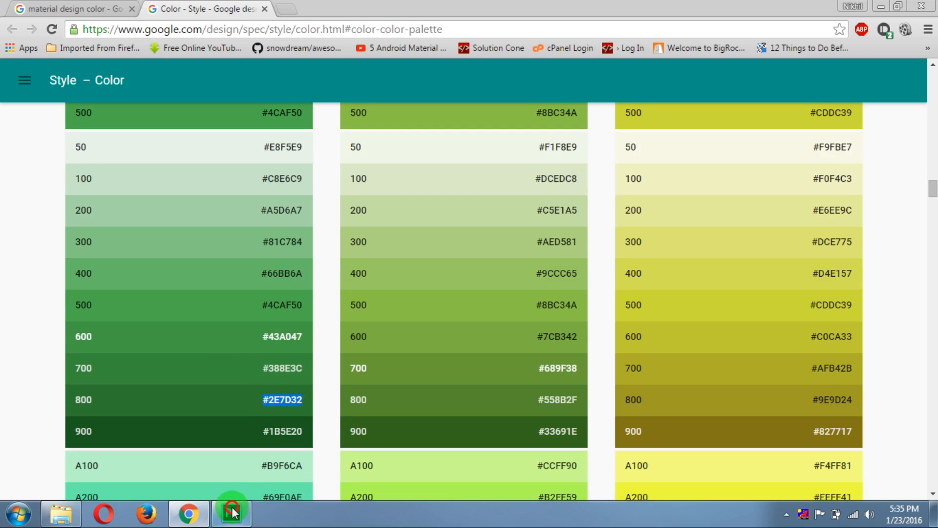
left_click(232, 514)
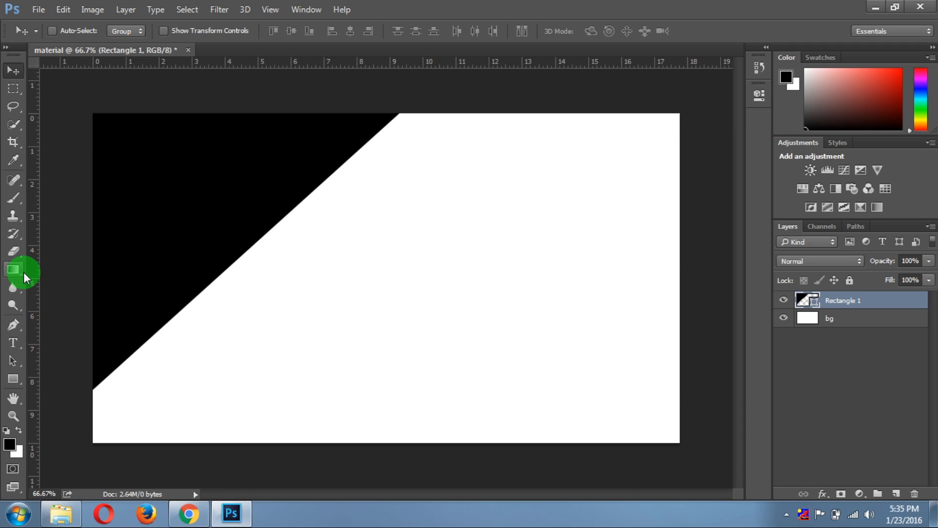
mouse_move(13, 278)
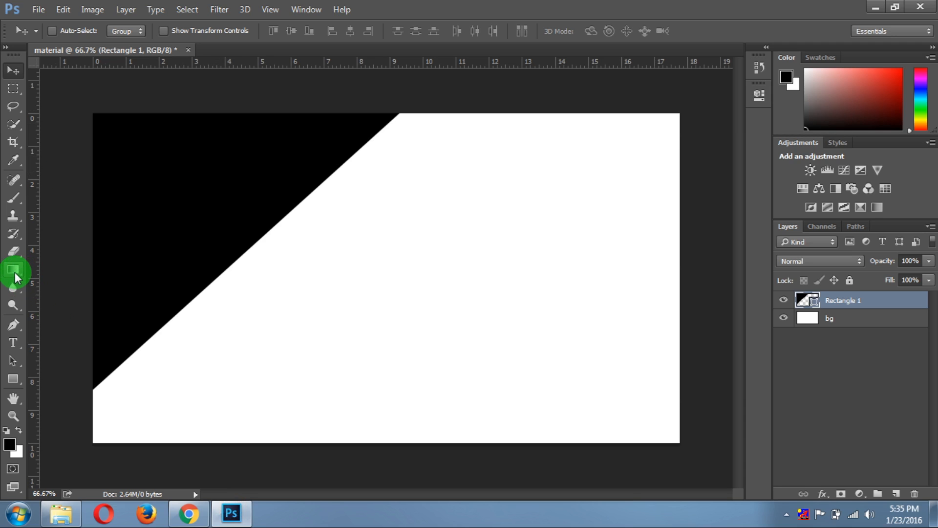
mouse_move(13, 271)
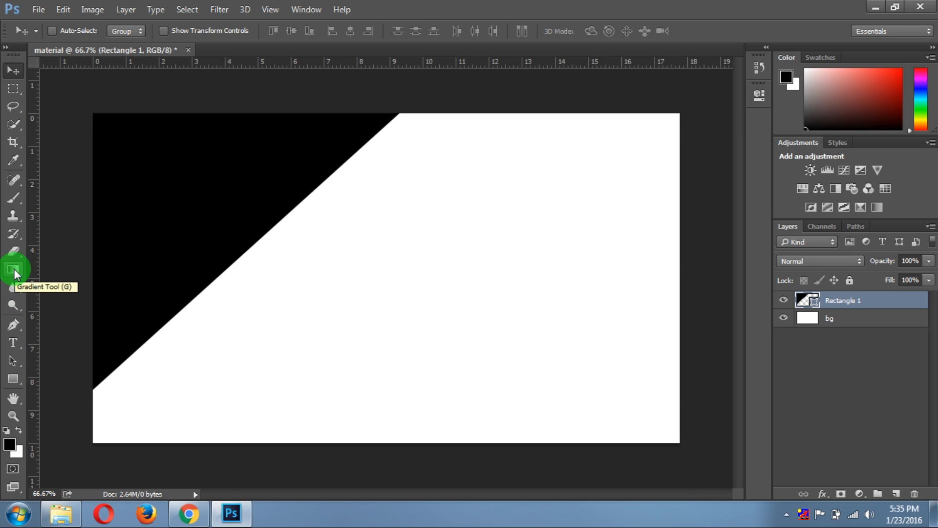
Step: Set foreground to #2E7D32 and paint-bucket fill the rasterized top-left black shape
left_click(13, 269)
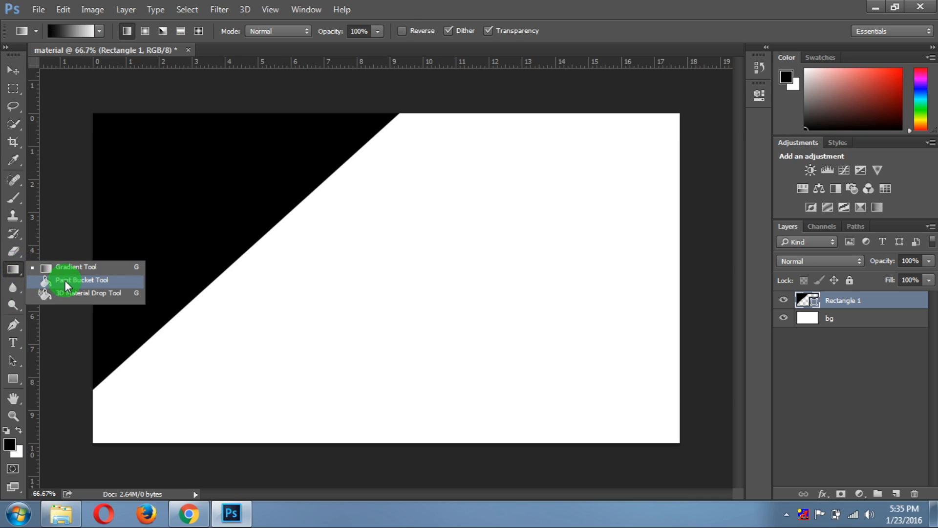
left_click(81, 280)
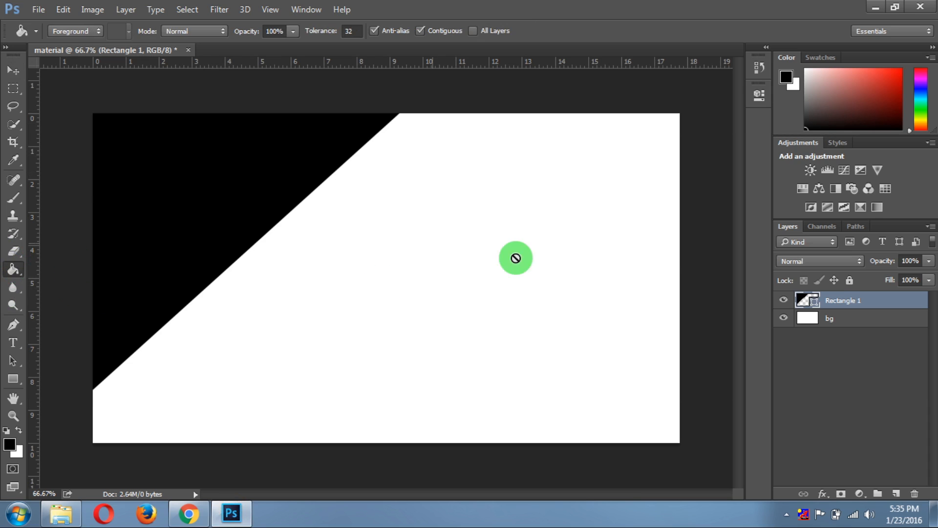
mouse_move(642, 263)
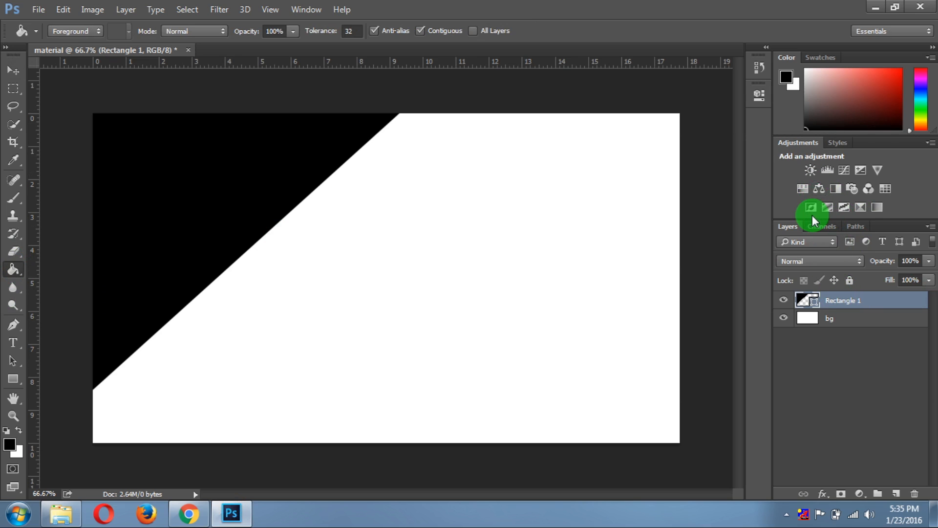
mouse_move(378, 246)
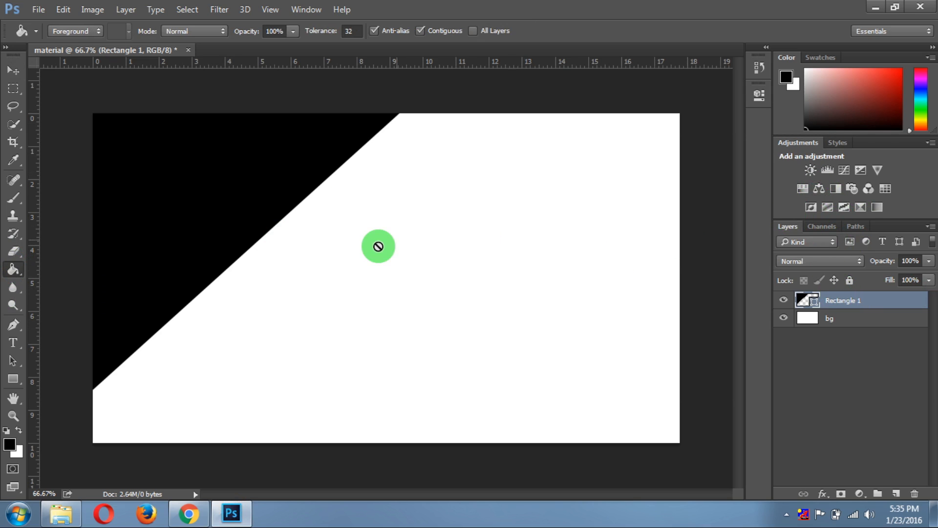
mouse_move(360, 242)
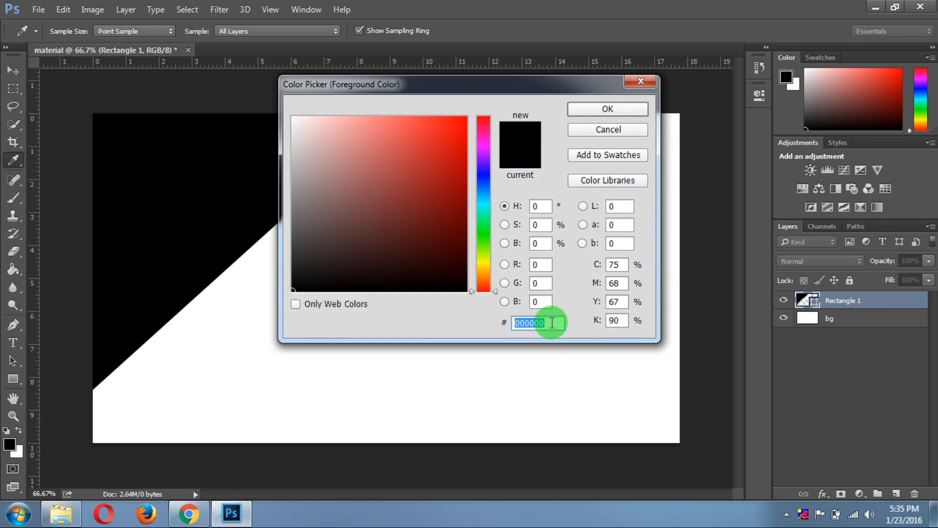
type("2E7D32")
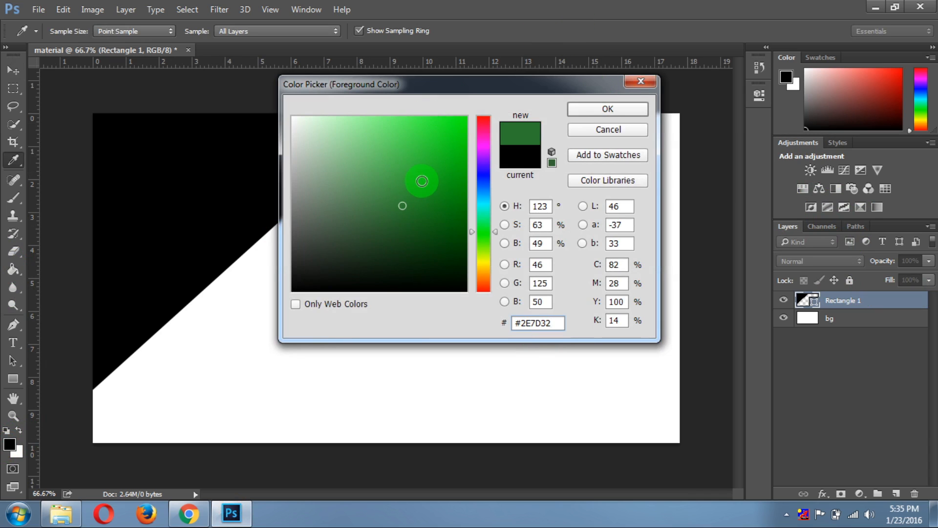
left_click(606, 109)
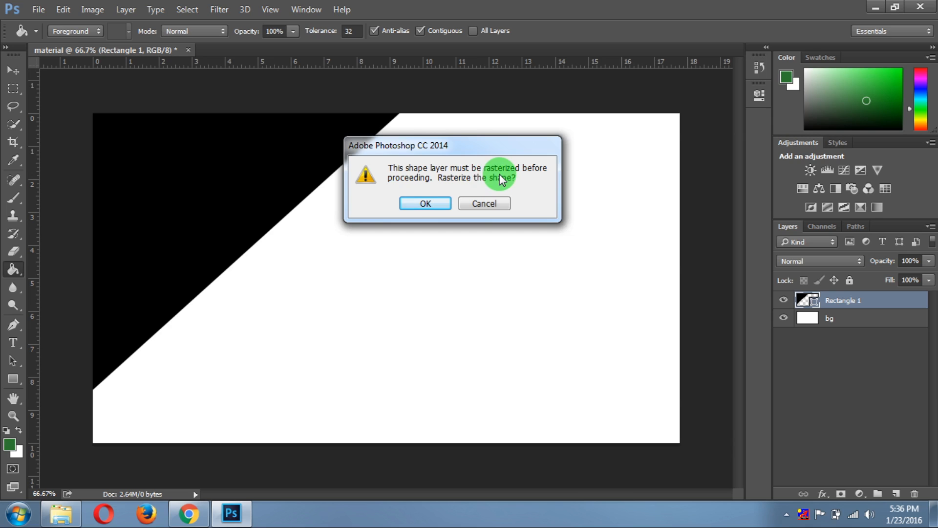
left_click(424, 203)
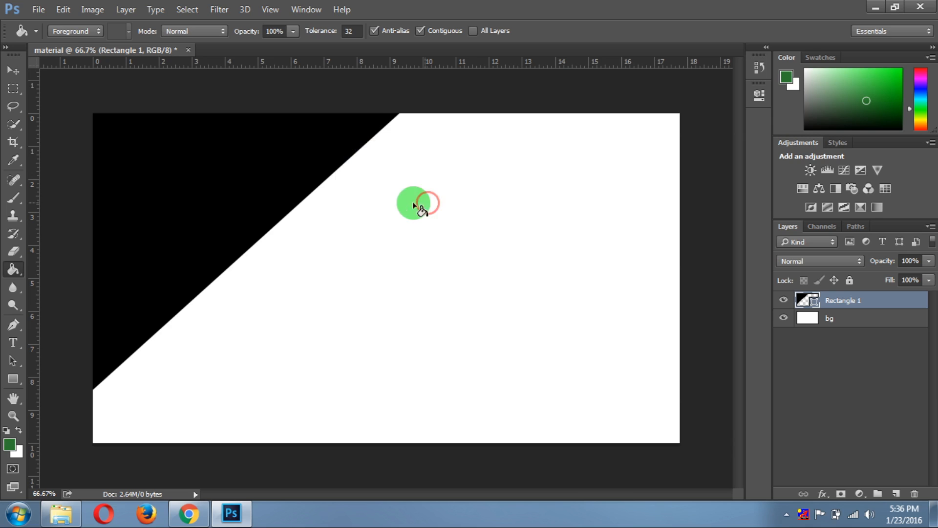
left_click(418, 203)
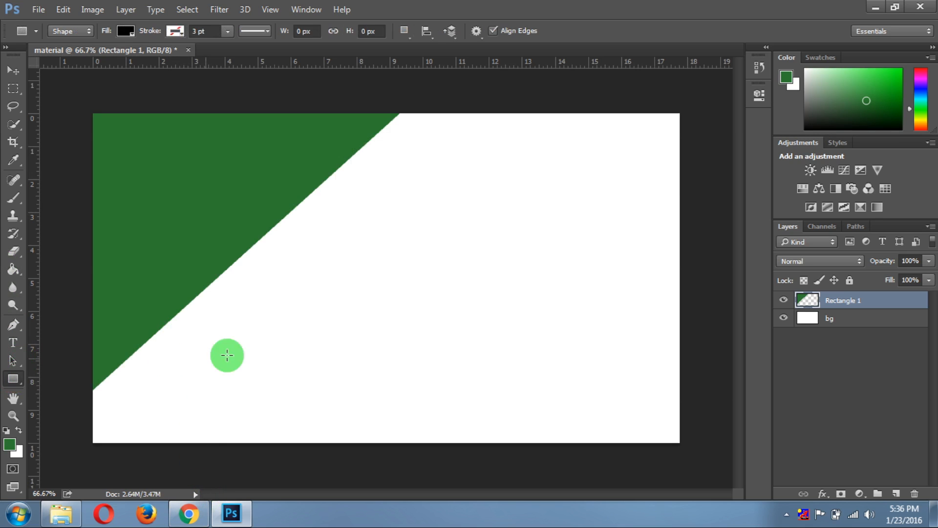
mouse_move(215, 160)
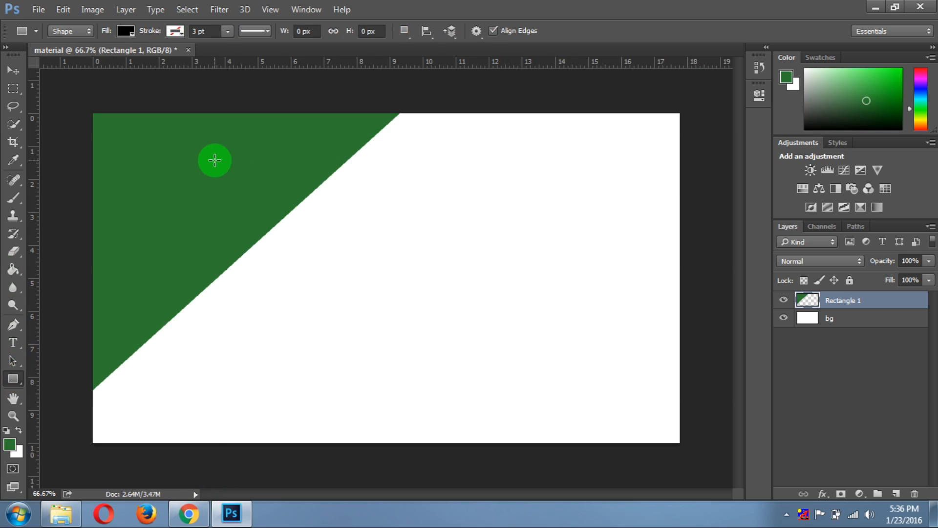
Step: Draw a second large black rectangle and rotate it about -43° into a central diagonal band
left_click_drag(215, 160, 259, 392)
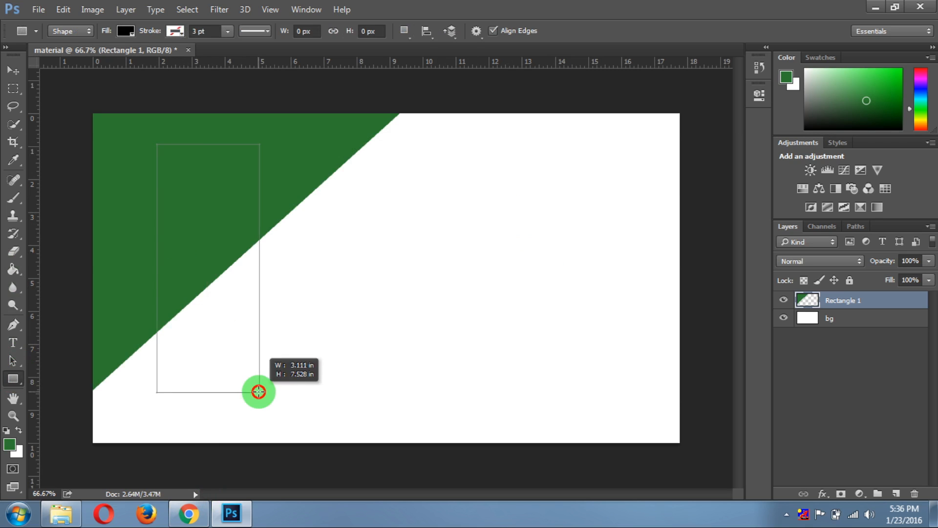
left_click_drag(258, 392, 896, 416)
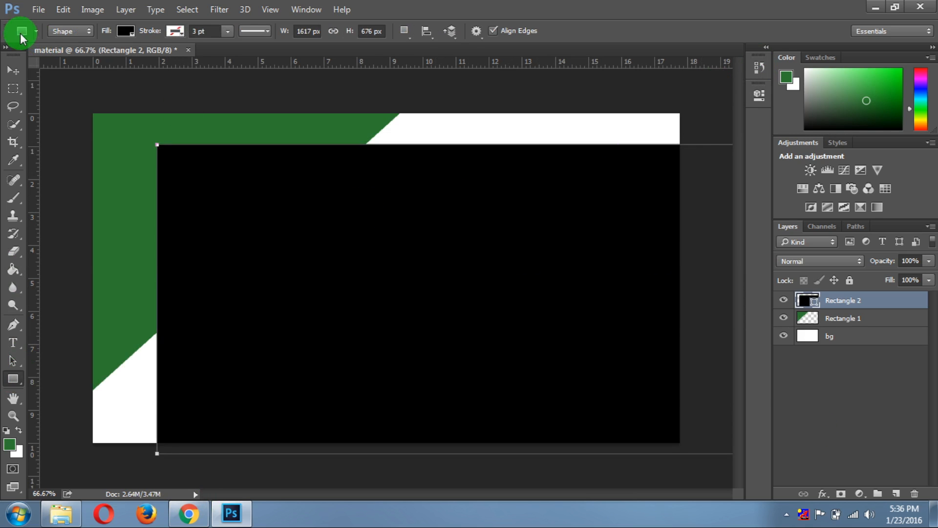
left_click(11, 69)
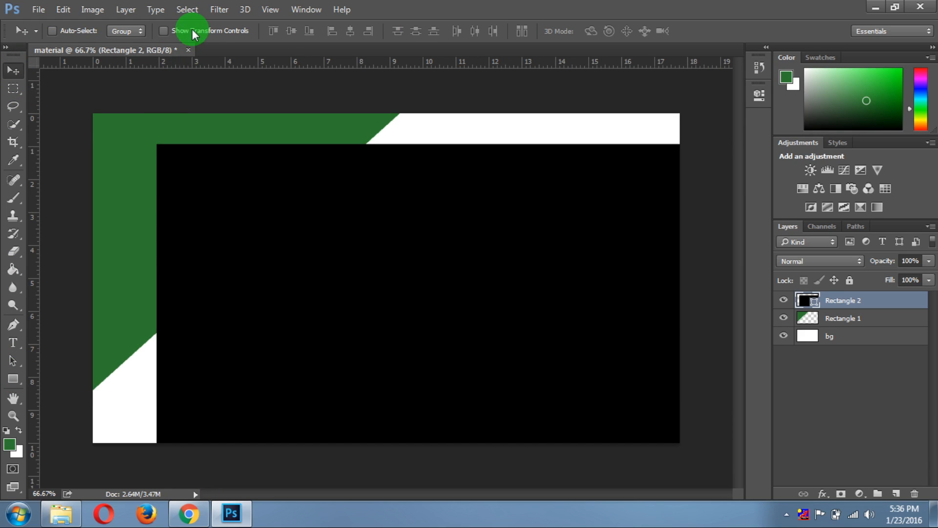
left_click(164, 30)
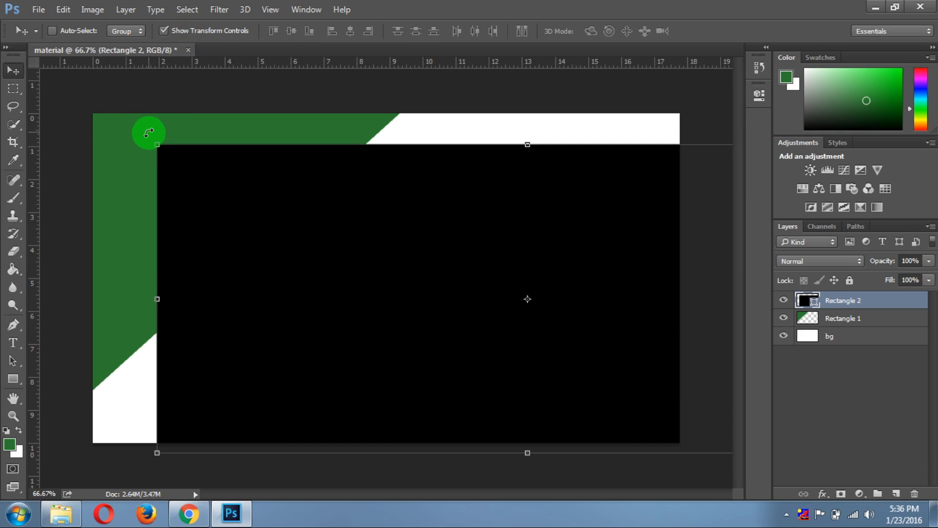
left_click_drag(157, 144, 131, 234)
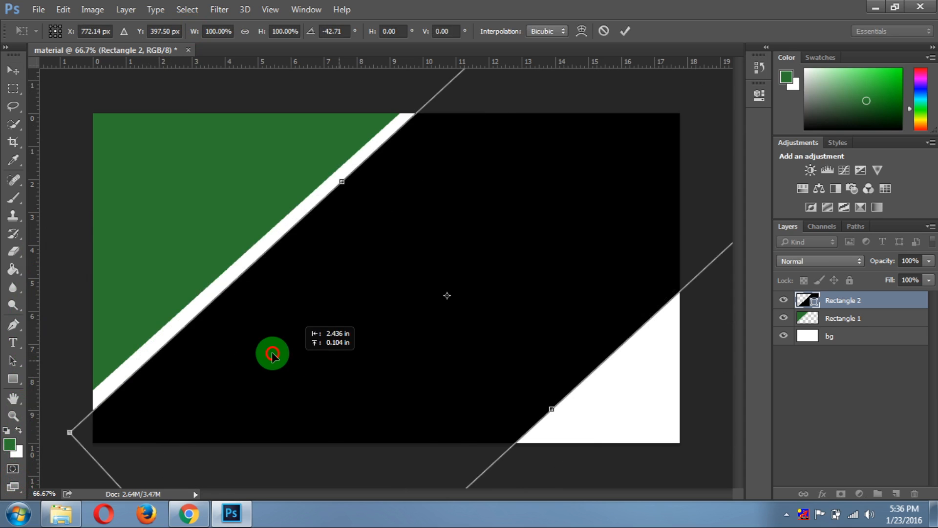
left_click_drag(273, 356, 275, 349)
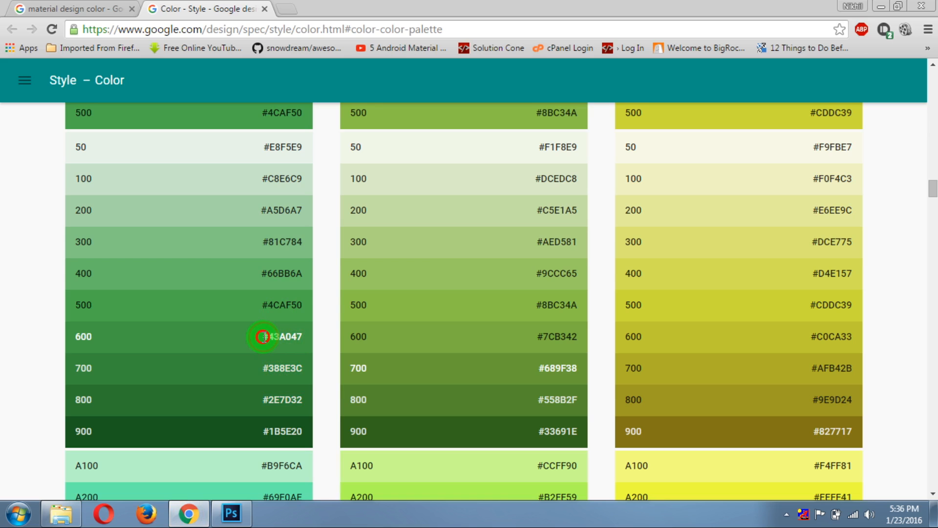
Step: Highlight Green 600's hex code #43A047 on the palette and return to Photoshop
double_click(282, 336)
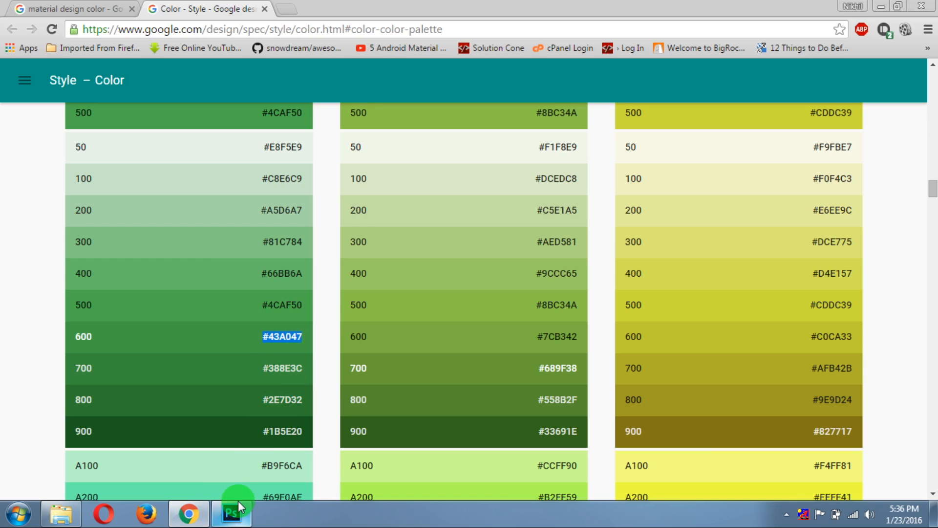
left_click(231, 514)
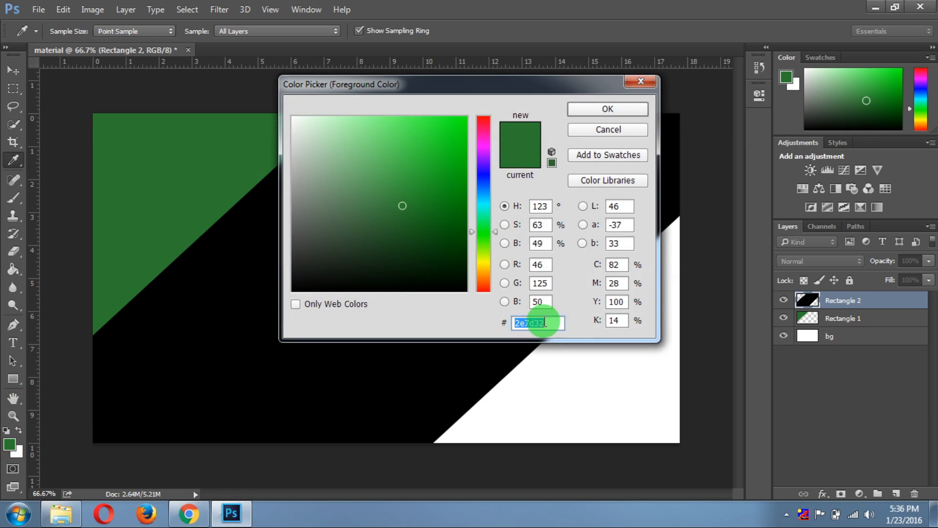
Step: Set the foreground to #43A047 and paint-bucket fill the black Rectangle 2 band
left_click(606, 109)
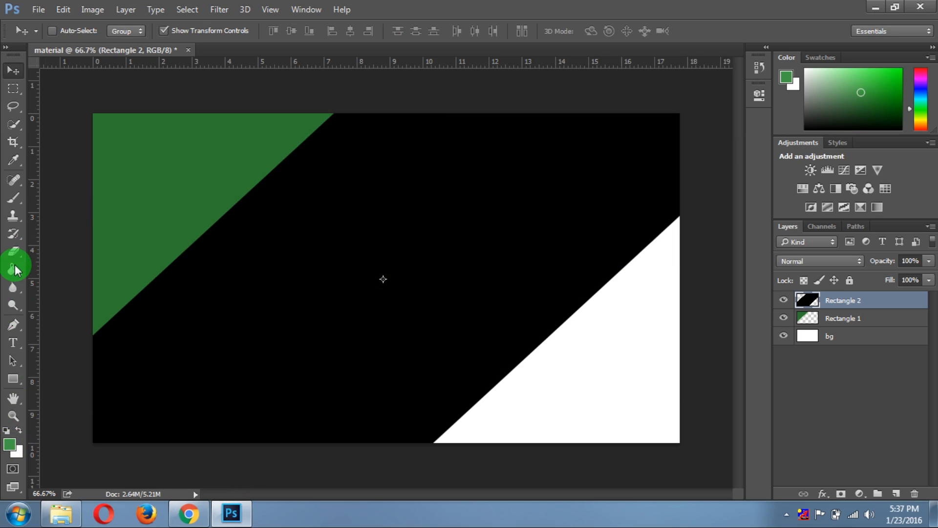
left_click(13, 269)
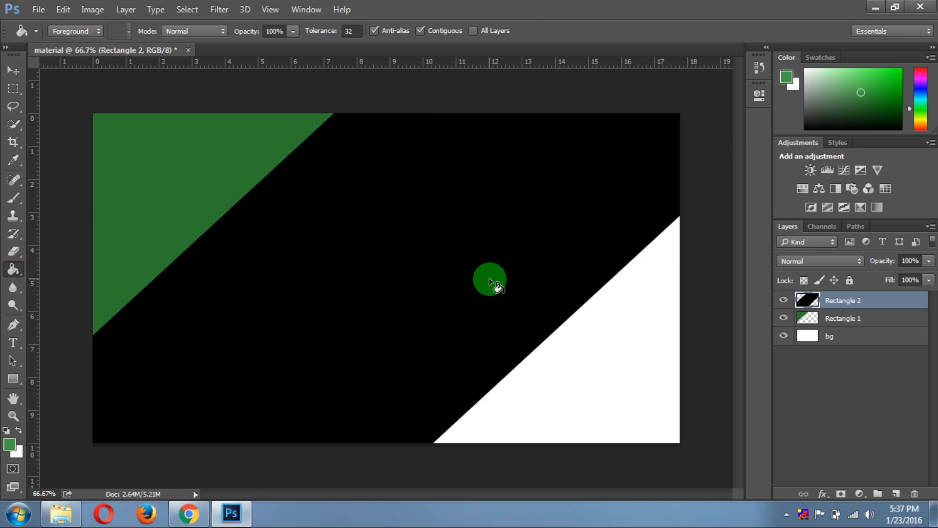
left_click(490, 282)
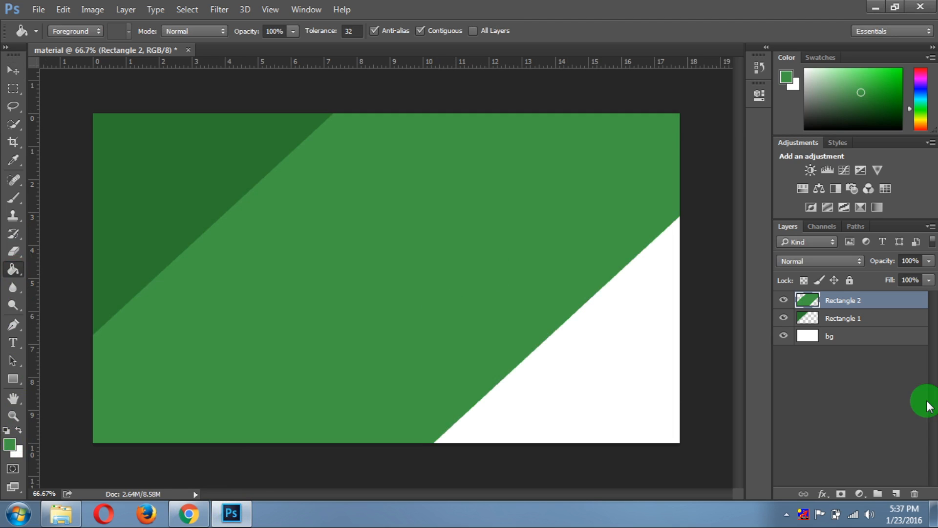
left_click(842, 318)
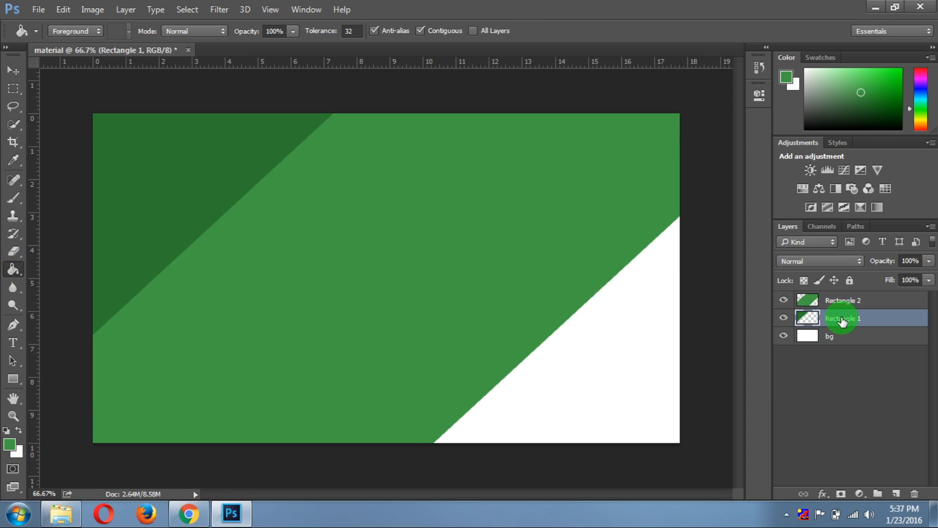
Step: Duplicate the Rectangle 1 layer as a new layer named 'last one'
right_click(842, 318)
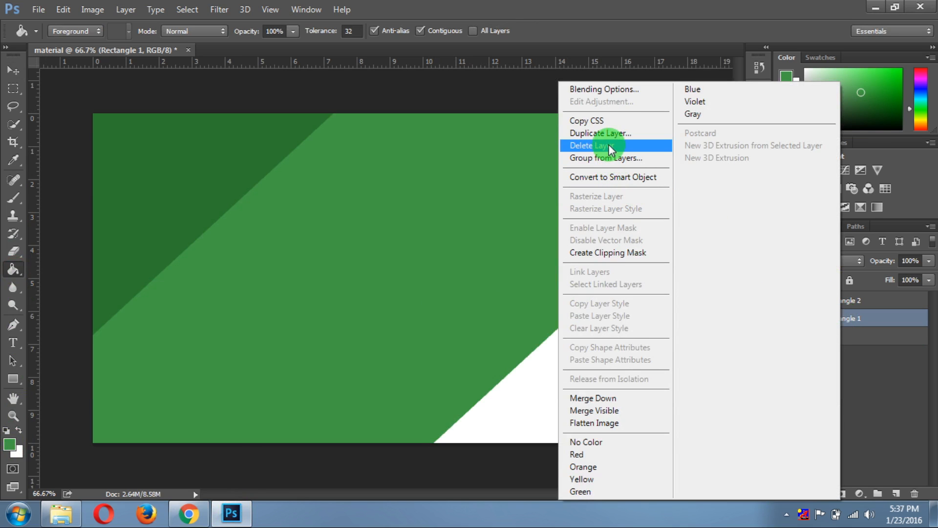
left_click(600, 133)
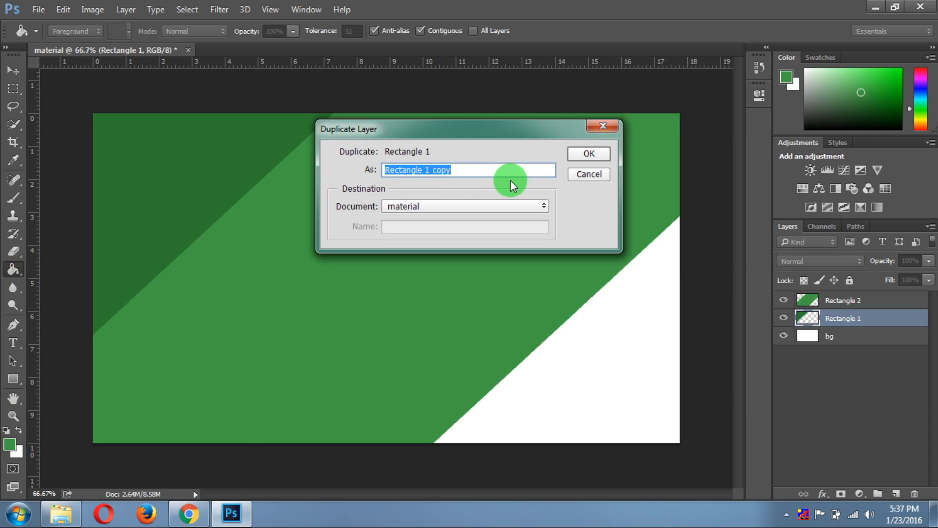
mouse_move(506, 184)
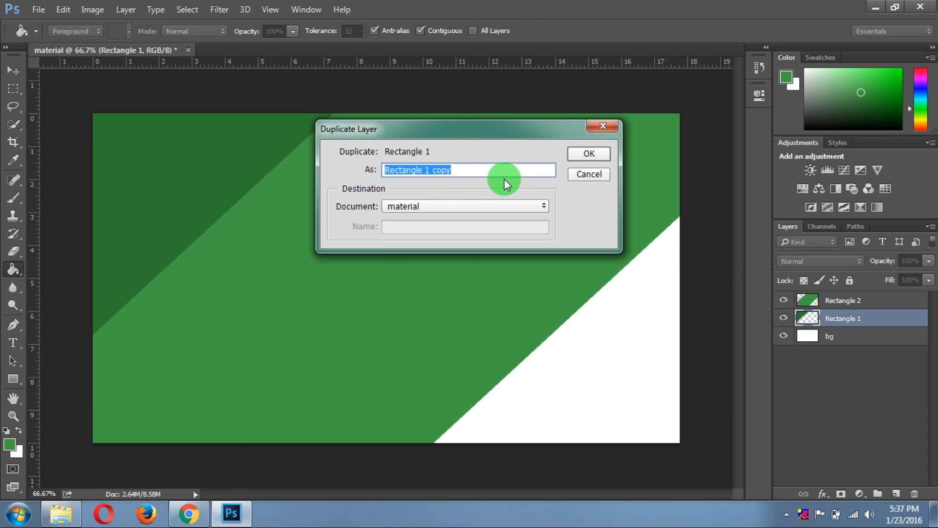
type("last one")
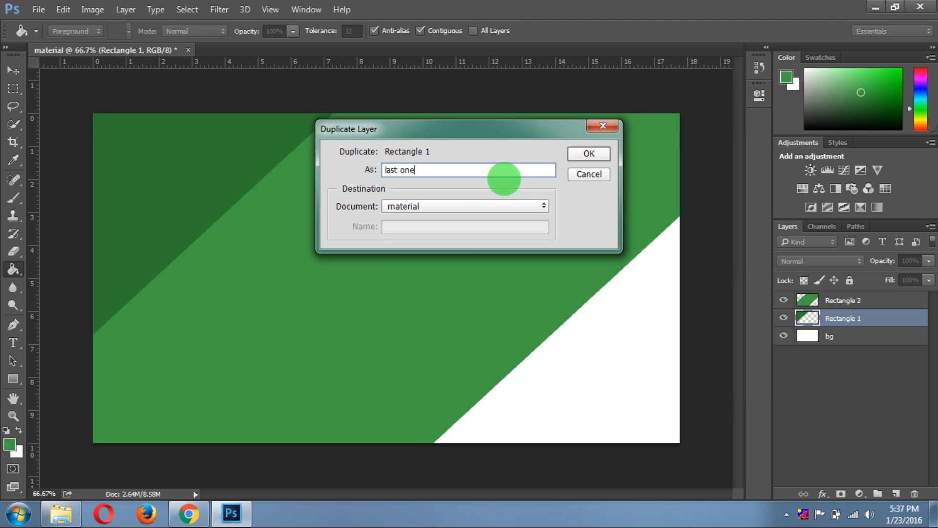
left_click(587, 154)
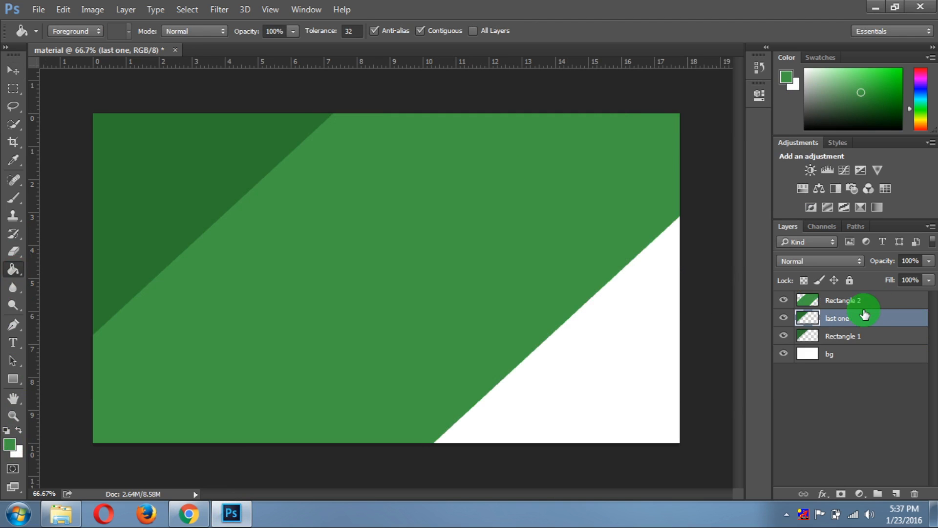
Step: Drag the 'last one' copy into place as a diagonal band across the canvas
left_click(12, 70)
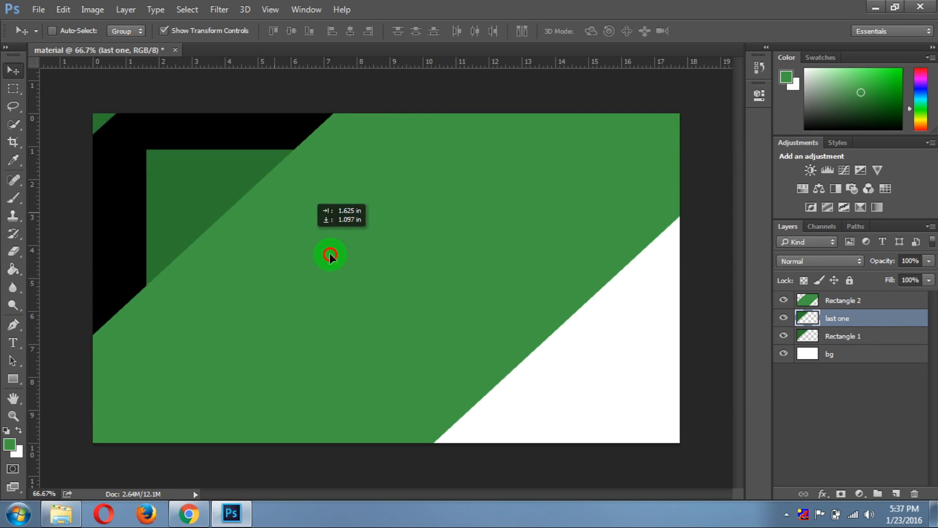
left_click_drag(329, 256, 614, 363)
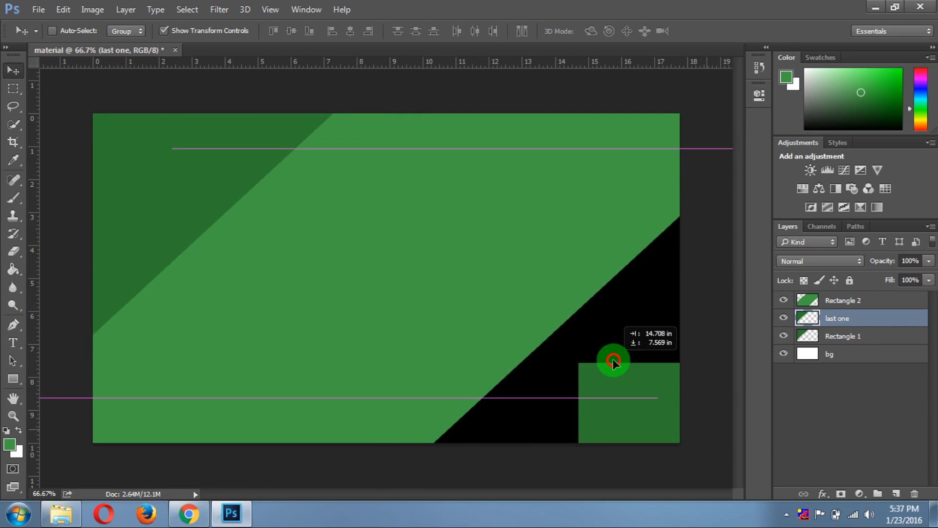
left_click(783, 300)
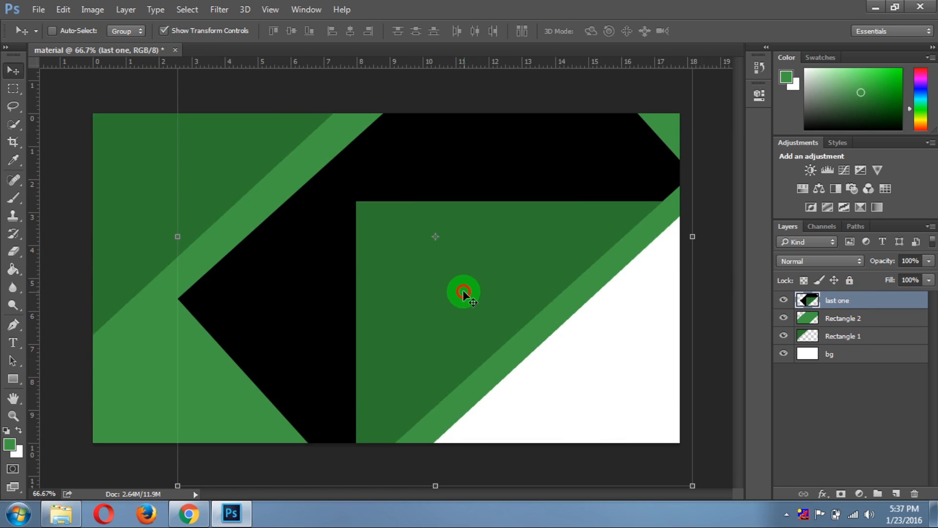
left_click_drag(464, 293, 353, 233)
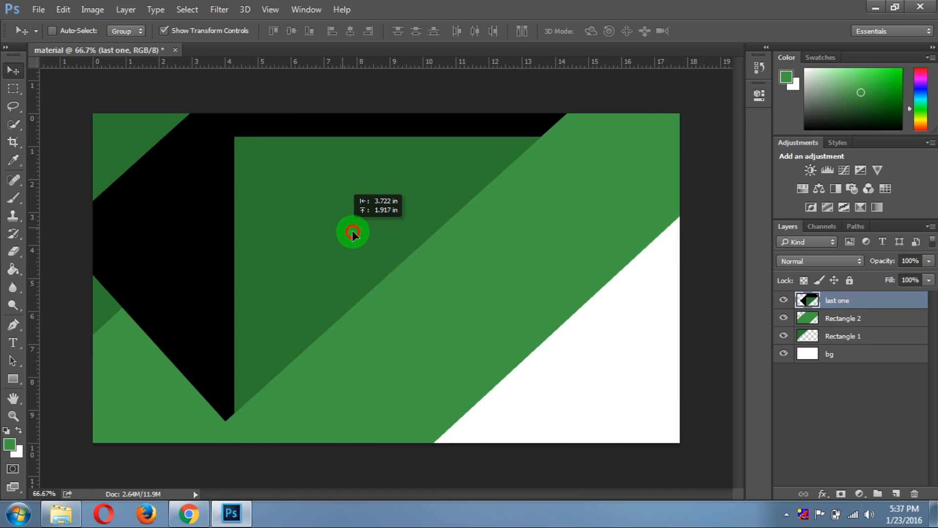
left_click_drag(352, 232, 413, 309)
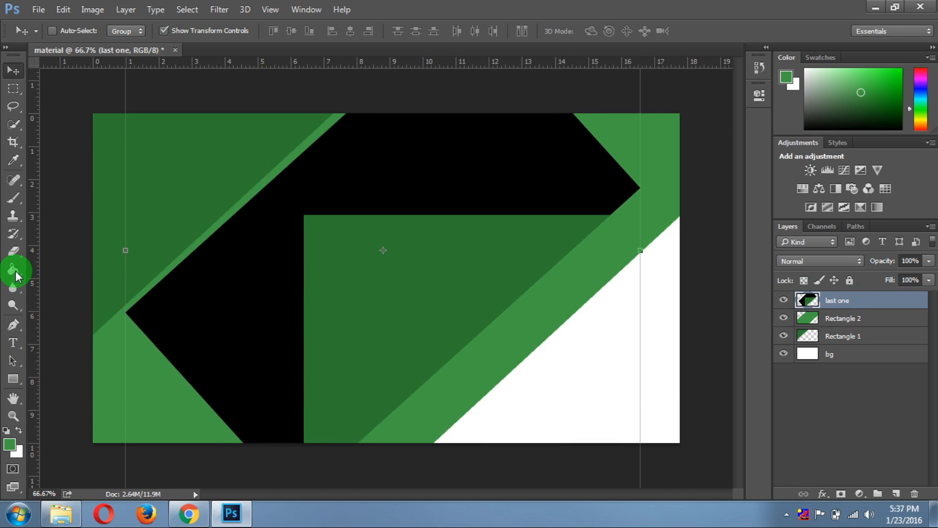
Step: Copy green 400 hex #66BB6A from the Material palette and return to Photoshop
left_click(188, 513)
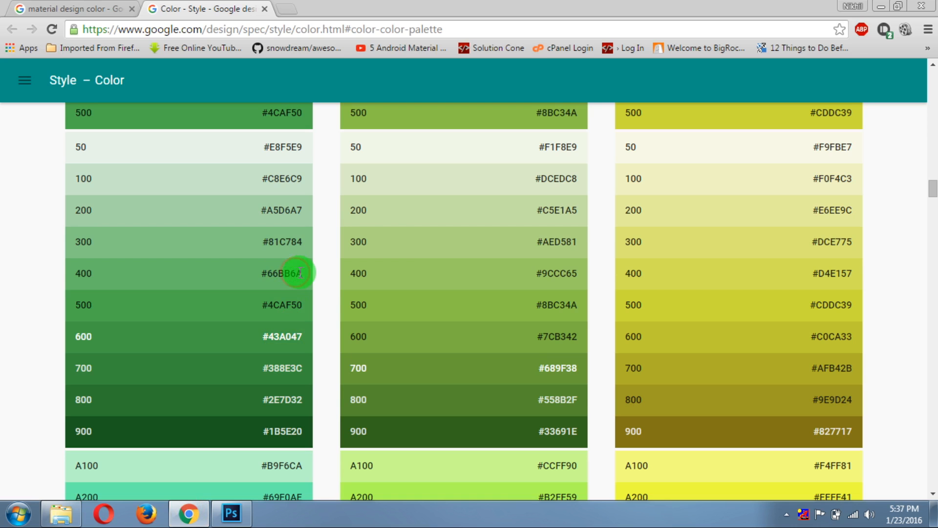
double_click(284, 273)
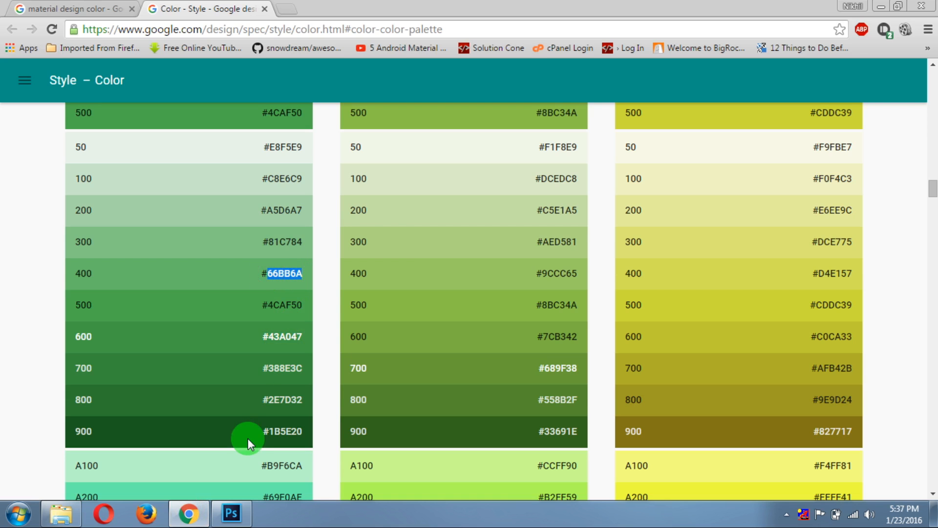
left_click(232, 513)
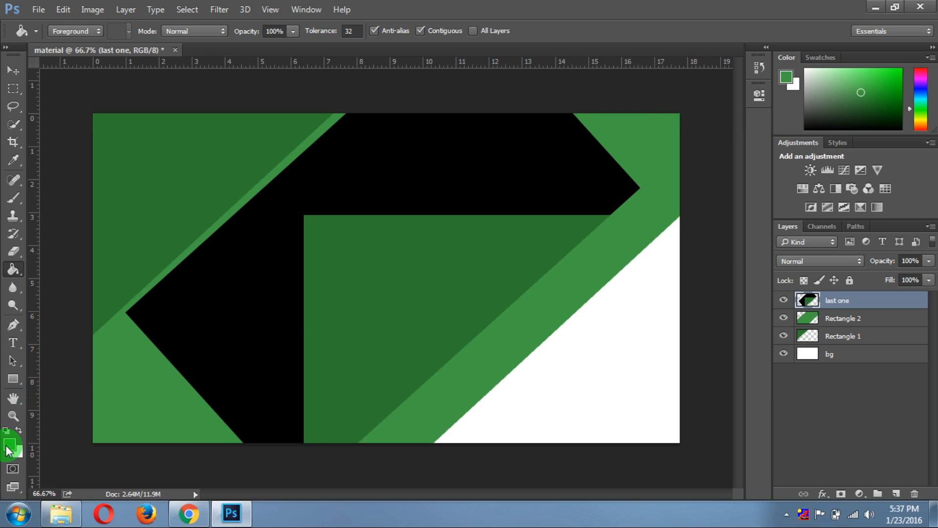
Step: Color 'last one' #66BB6A, shift it to cover the white bottom-right corner, and hide transform controls
left_click(12, 446)
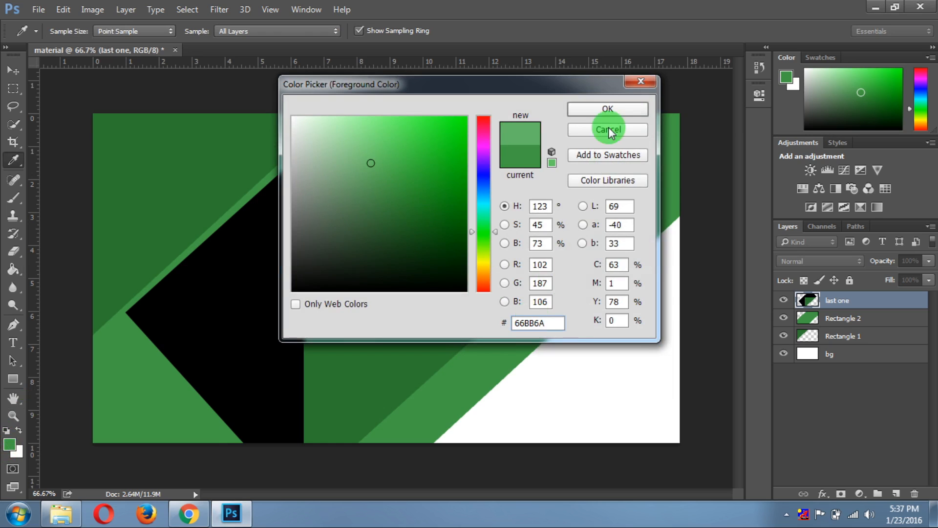
left_click(607, 130)
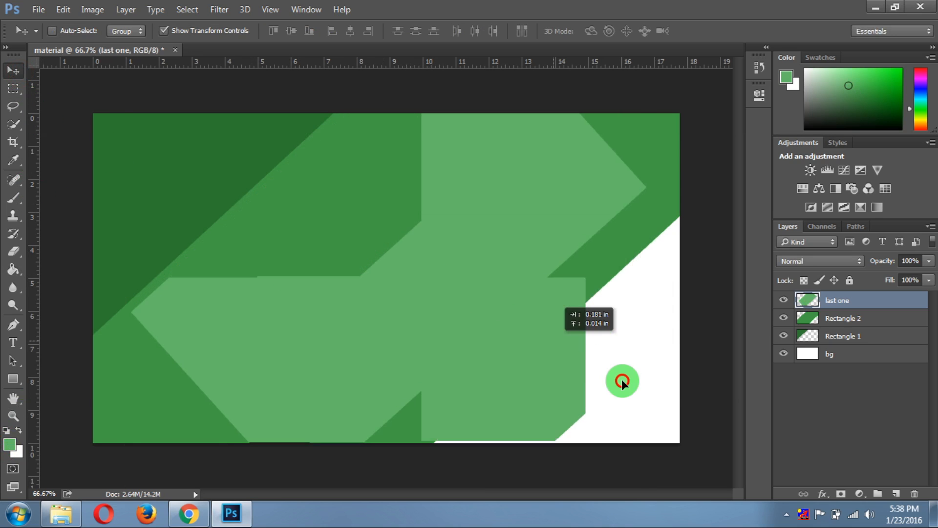
left_click_drag(622, 381, 639, 393)
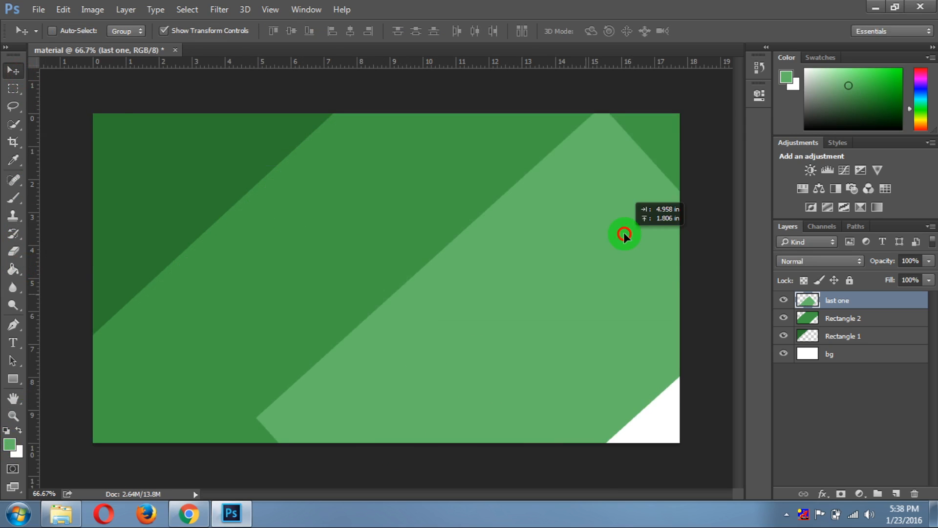
left_click_drag(624, 233, 576, 126)
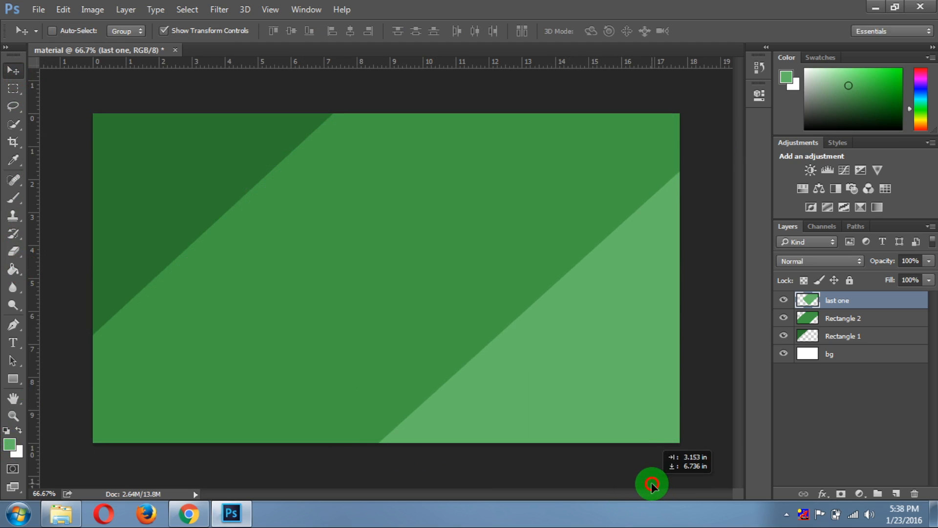
left_click_drag(652, 483, 659, 483)
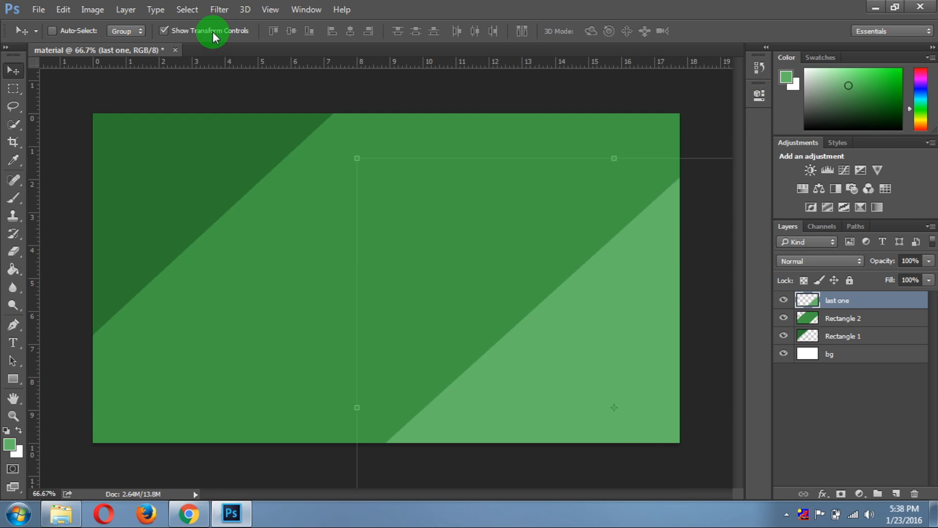
left_click(165, 30)
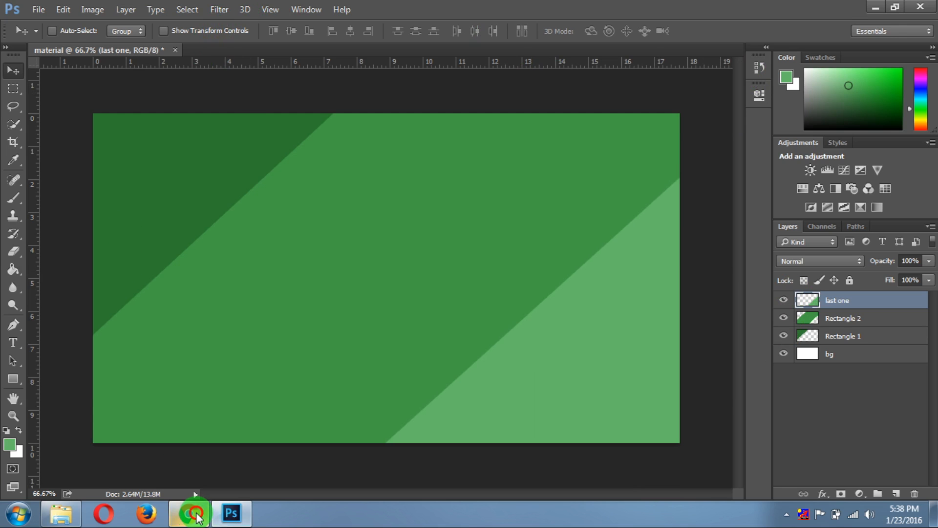
Step: Grab pink 400 hex #EC407A from the Material palette and return to Photoshop
left_click(189, 513)
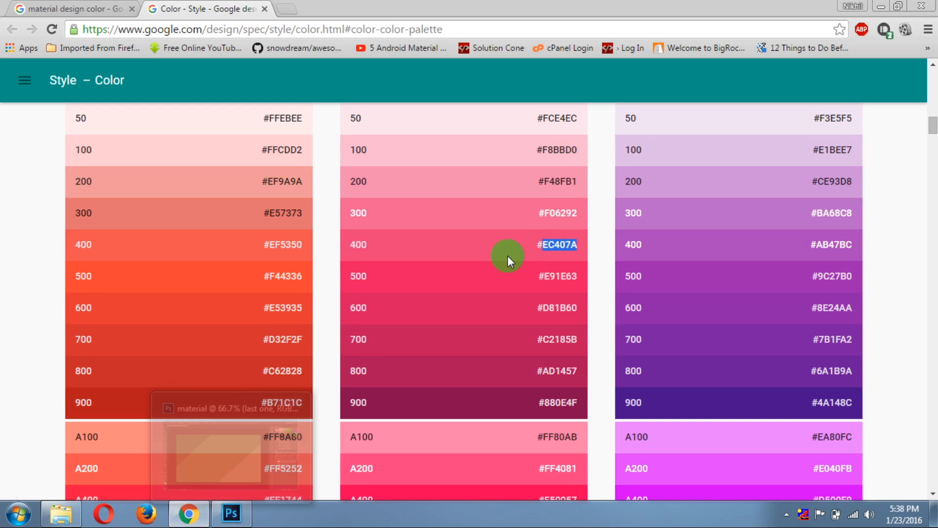
left_click(231, 513)
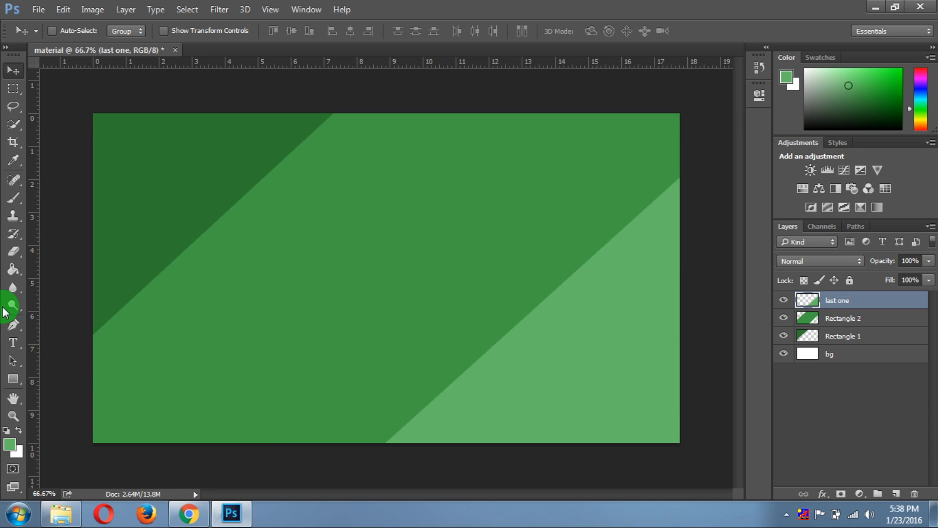
mouse_move(14, 378)
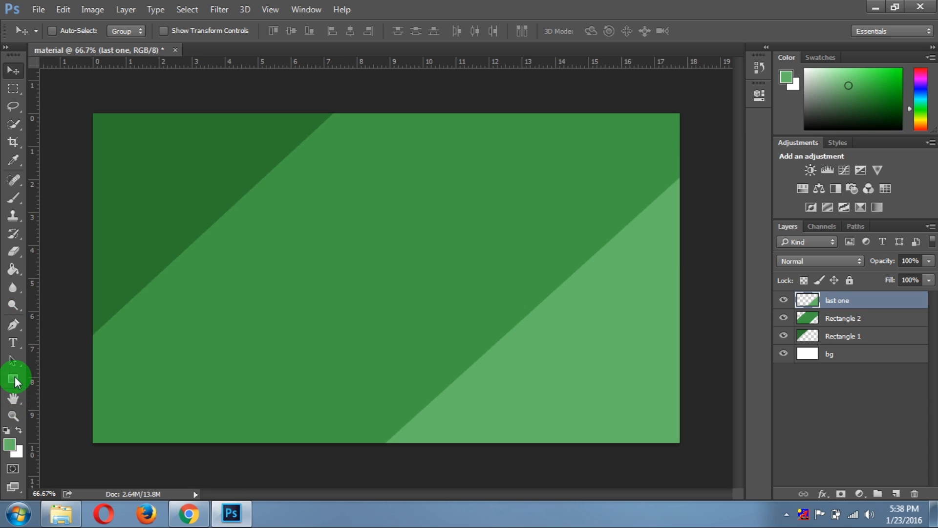
Step: Draw a circle over the lower right with the Ellipse tool
left_click(13, 378)
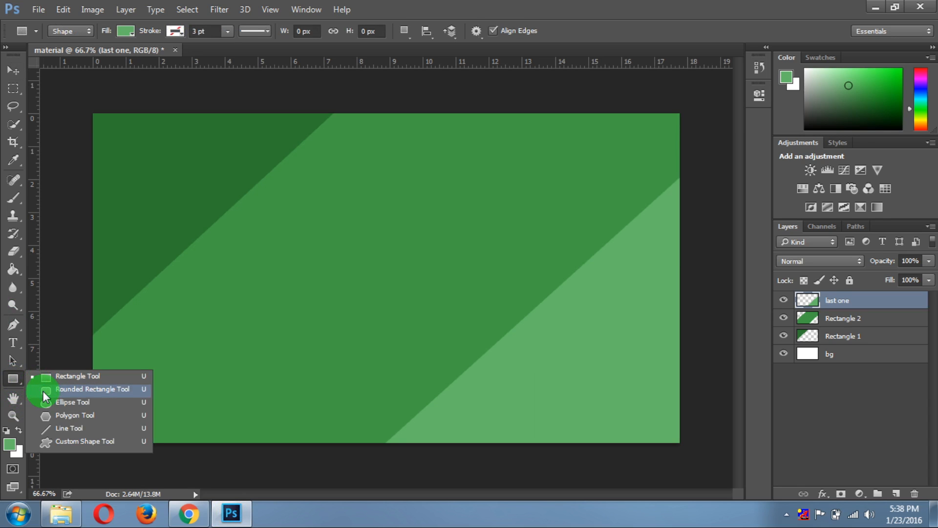
left_click(73, 402)
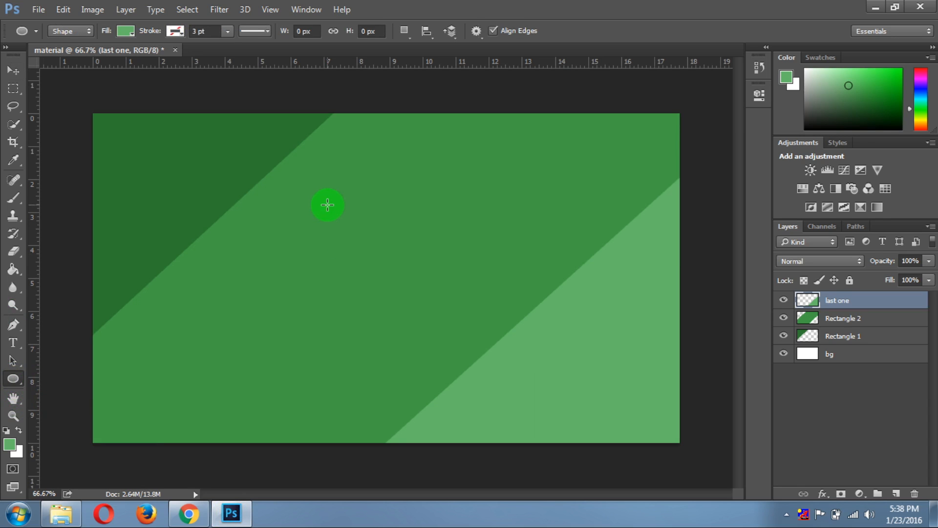
left_click_drag(328, 204, 629, 411)
type("EC407A")
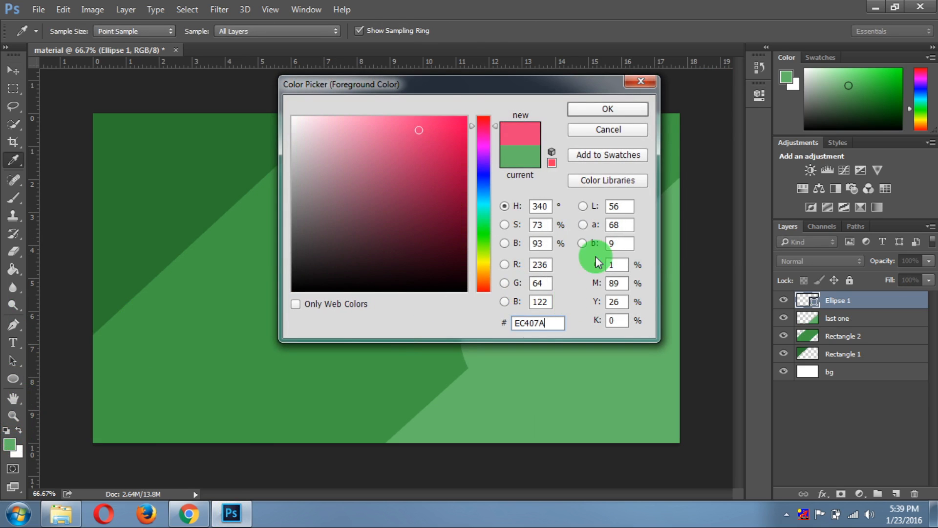
Step: Make #EC407A the foreground colour and rasterize the Ellipse 1 layer
left_click(607, 109)
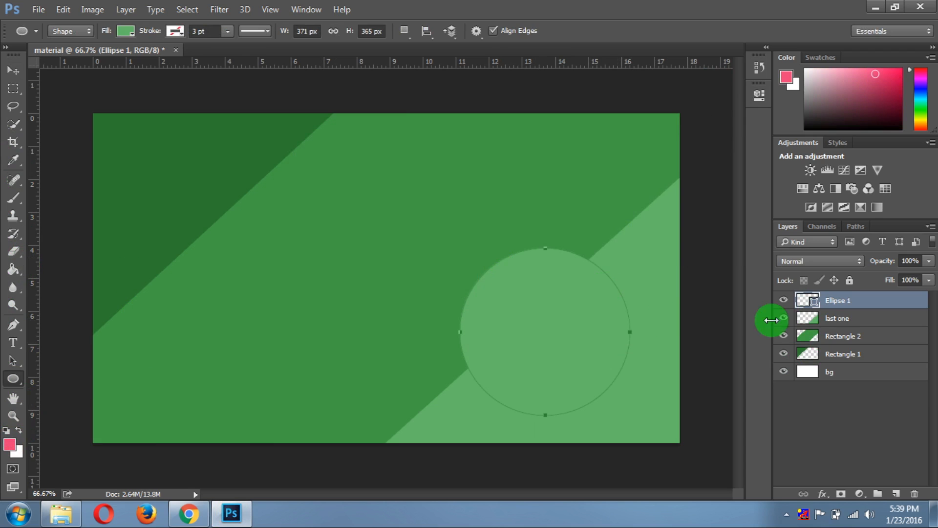
right_click(838, 300)
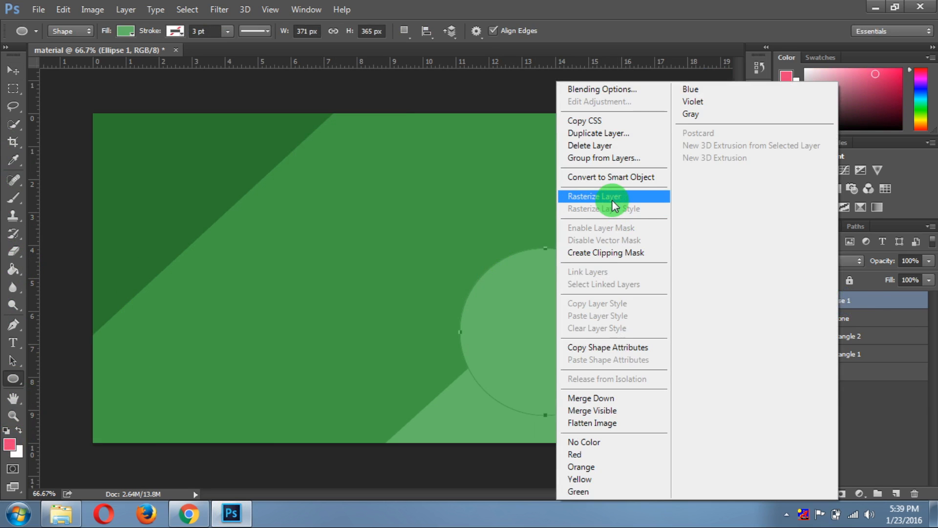
left_click(592, 197)
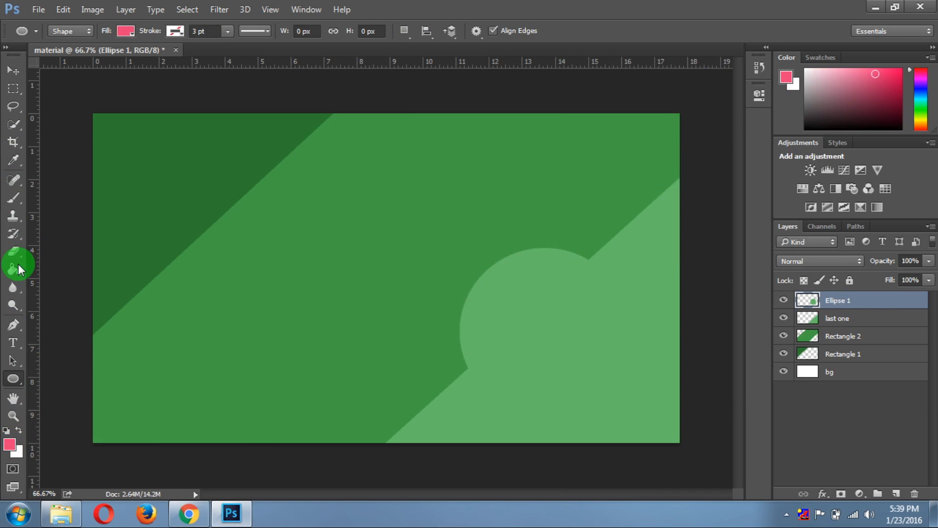
Step: Fill Ellipse 1 pink with the Paint Bucket and reposition it over the lower right
left_click(13, 268)
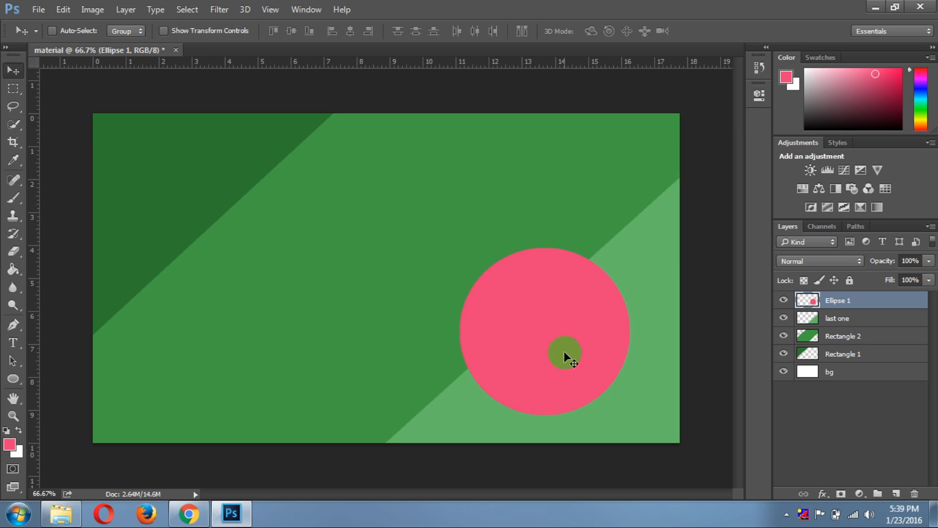
left_click_drag(566, 357, 254, 230)
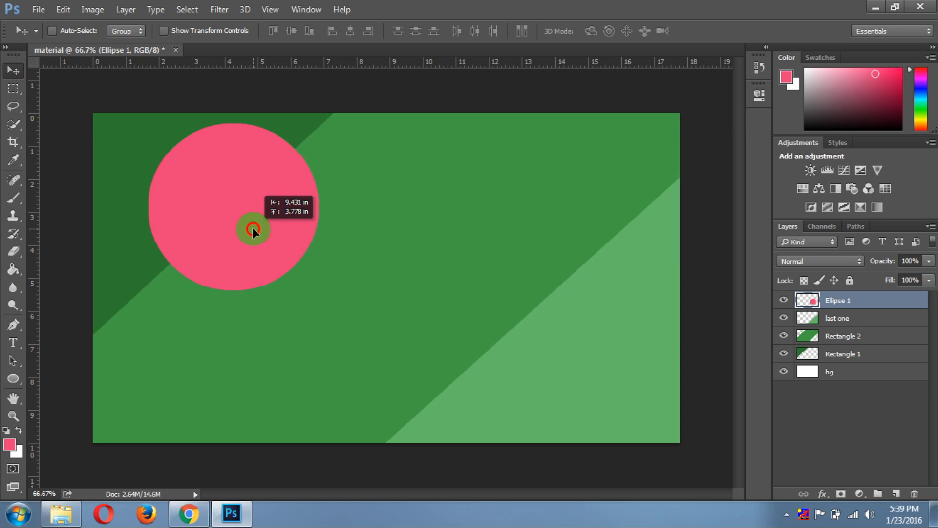
left_click_drag(254, 232, 242, 238)
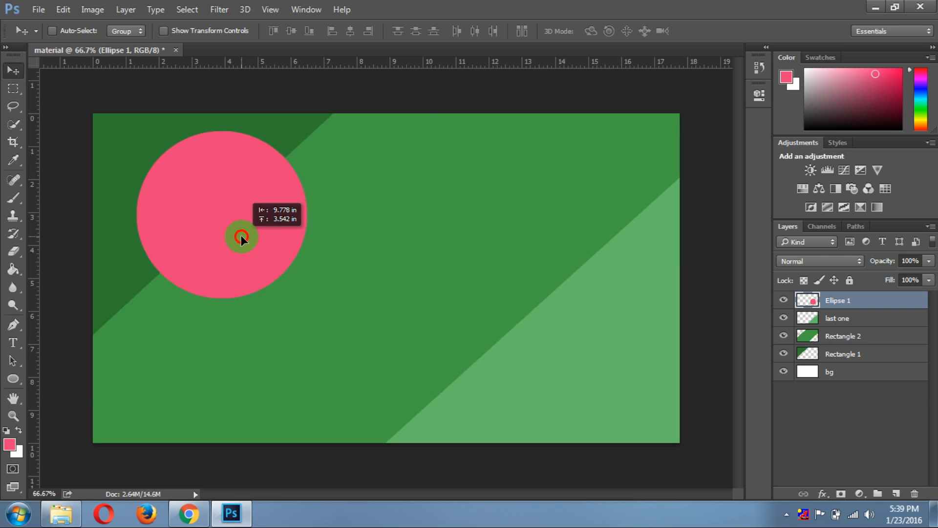
left_click_drag(241, 235, 486, 359)
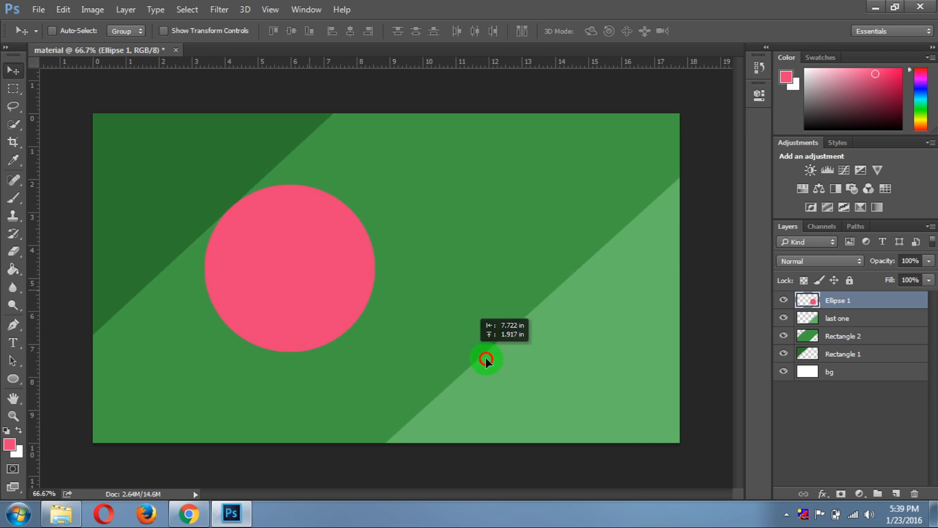
left_click_drag(487, 359, 543, 343)
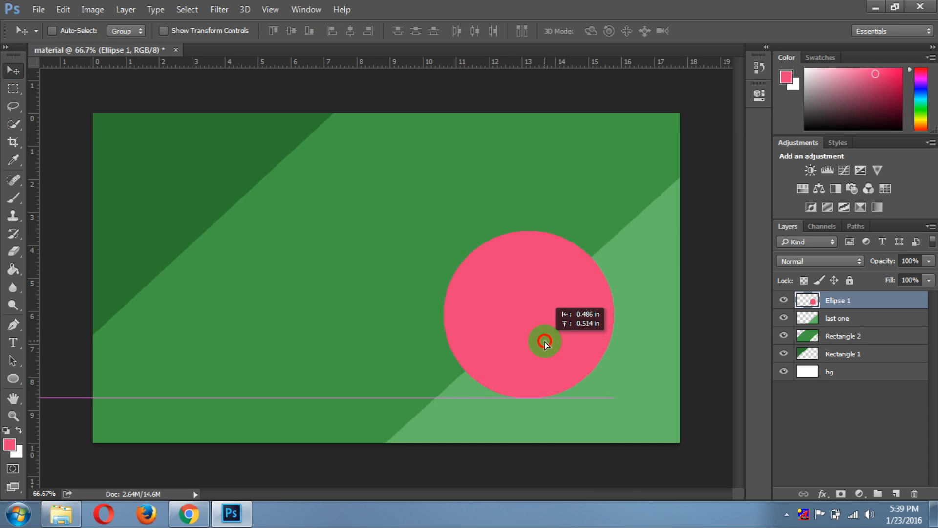
left_click_drag(544, 344, 258, 267)
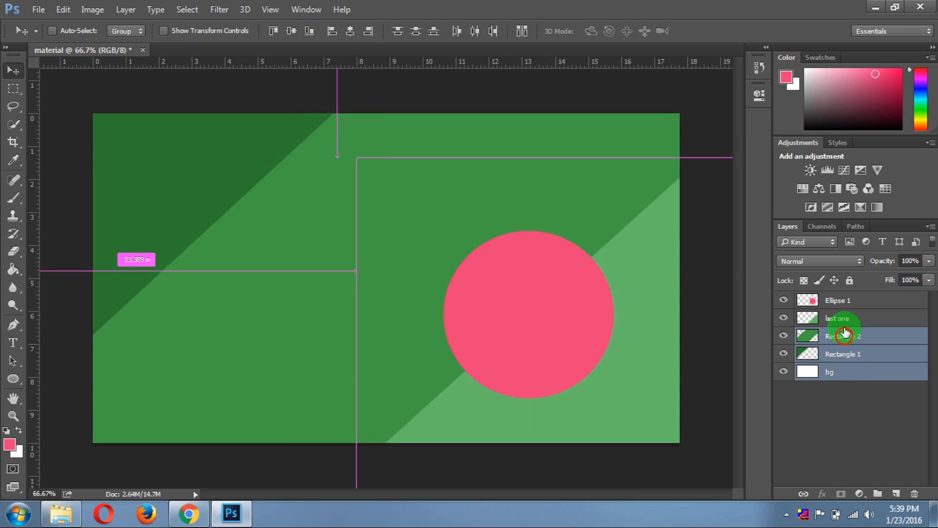
Step: Merge all layers and save to the Desktop as material.jpg at JPEG Quality 12
left_click(841, 300)
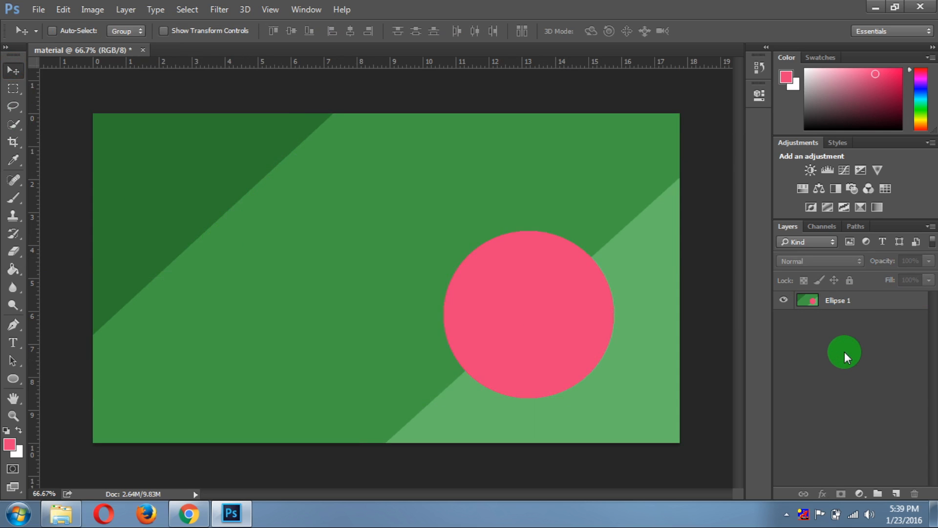
left_click(38, 8)
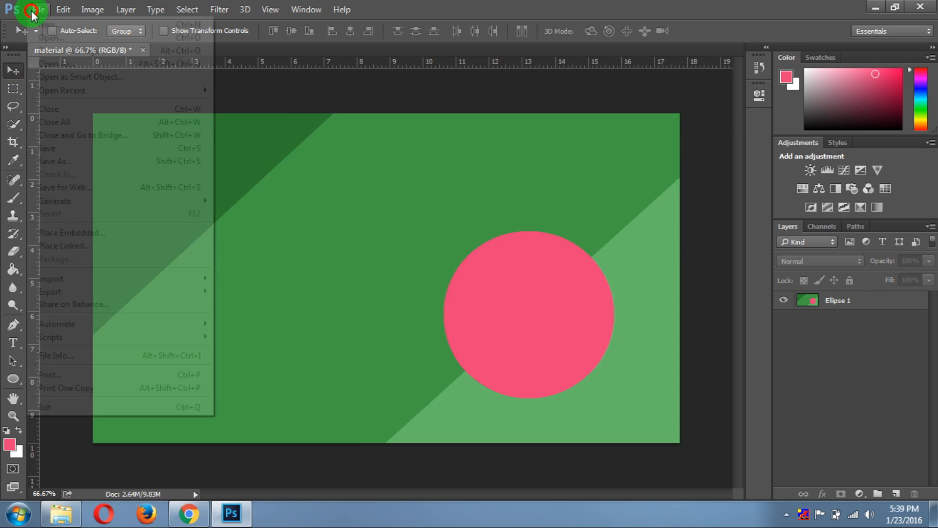
left_click(77, 165)
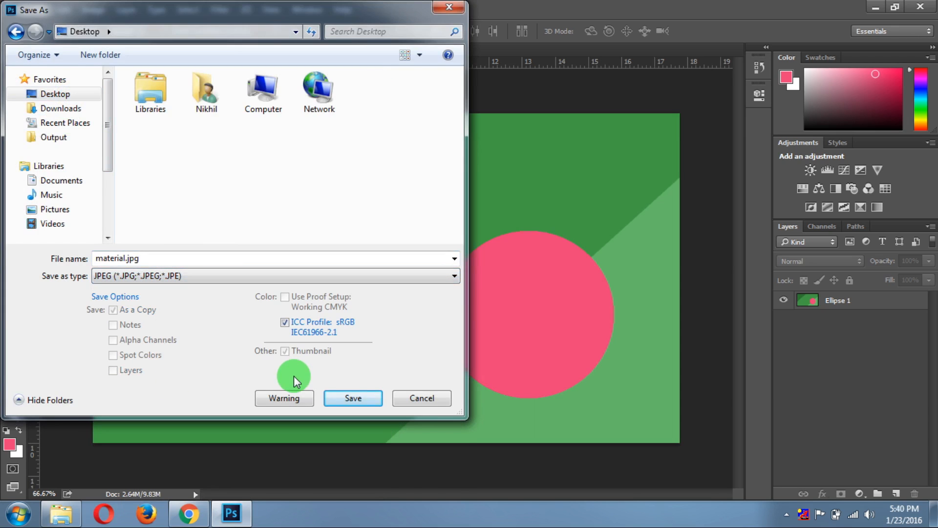
left_click(352, 398)
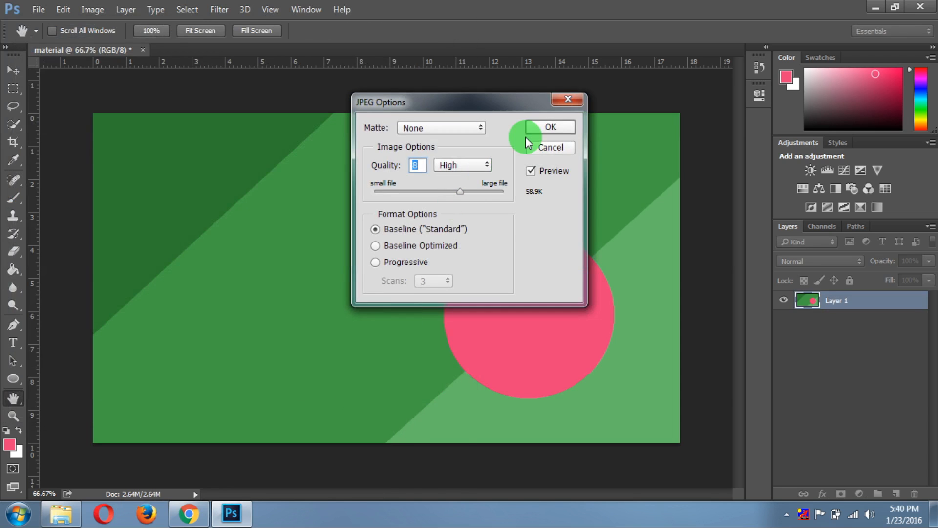
mouse_move(487, 192)
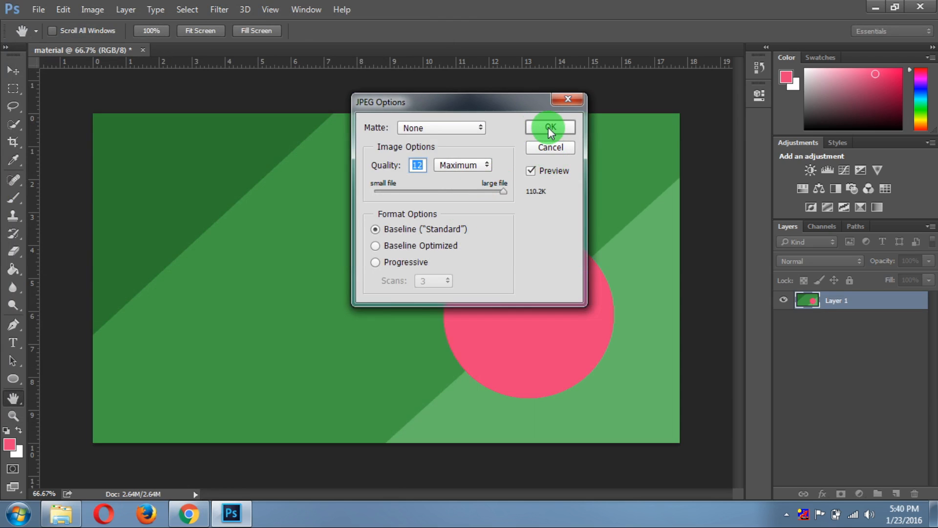
left_click(549, 128)
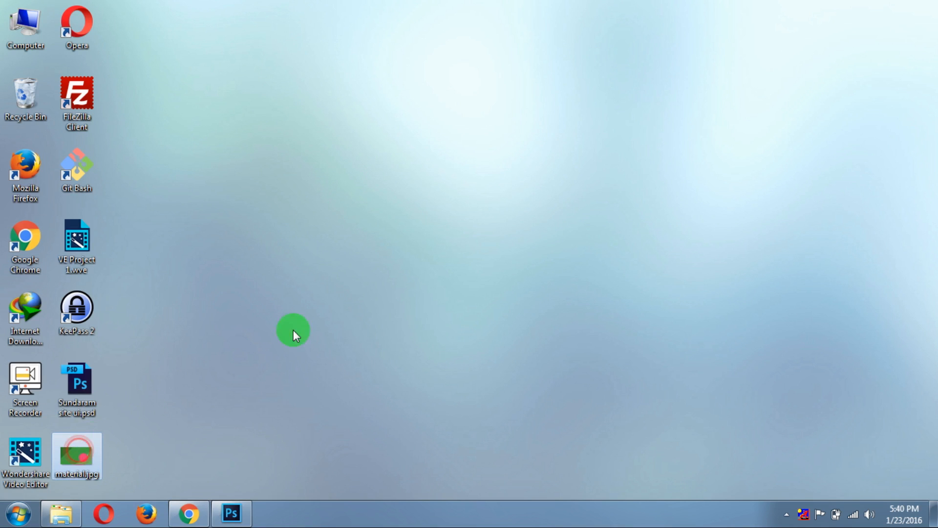
Step: Make material.jpg the wallpaper via its right-click menu; Rec_033.avi also gets permanently deleted
double_click(77, 455)
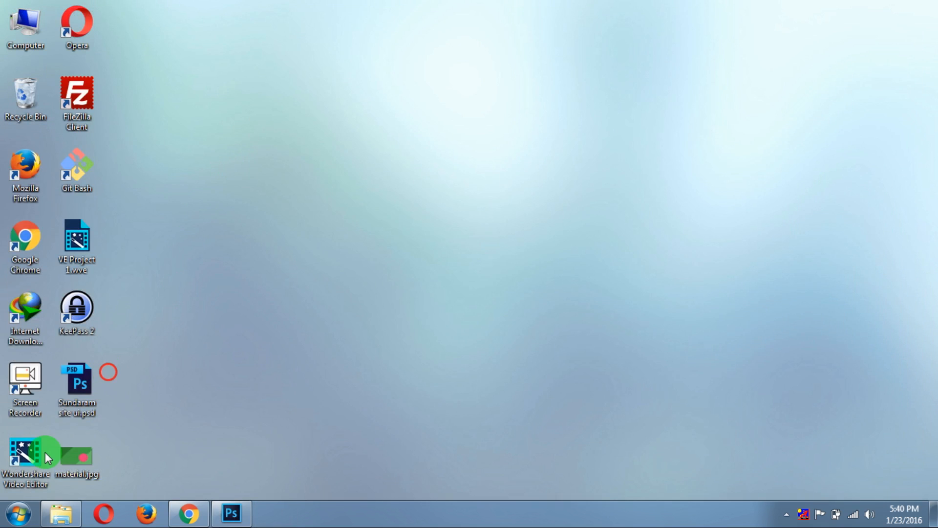
right_click(77, 456)
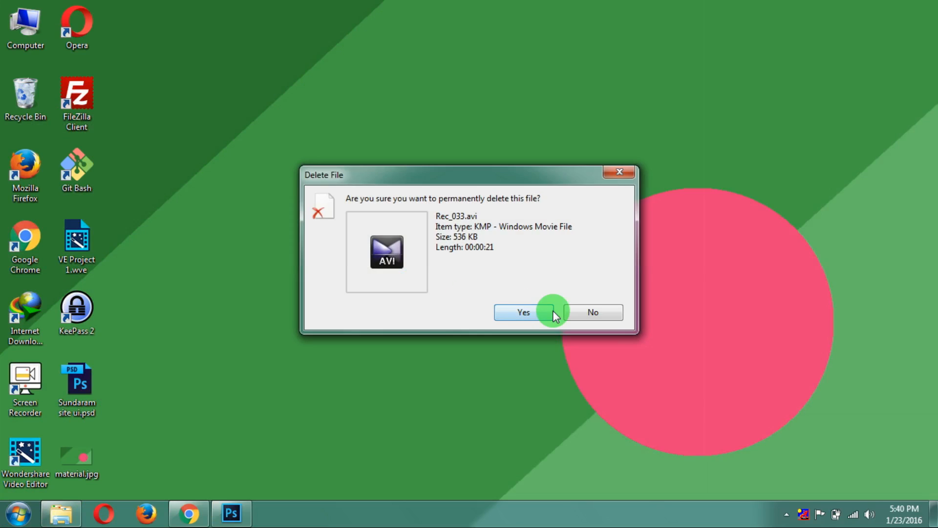
left_click(522, 311)
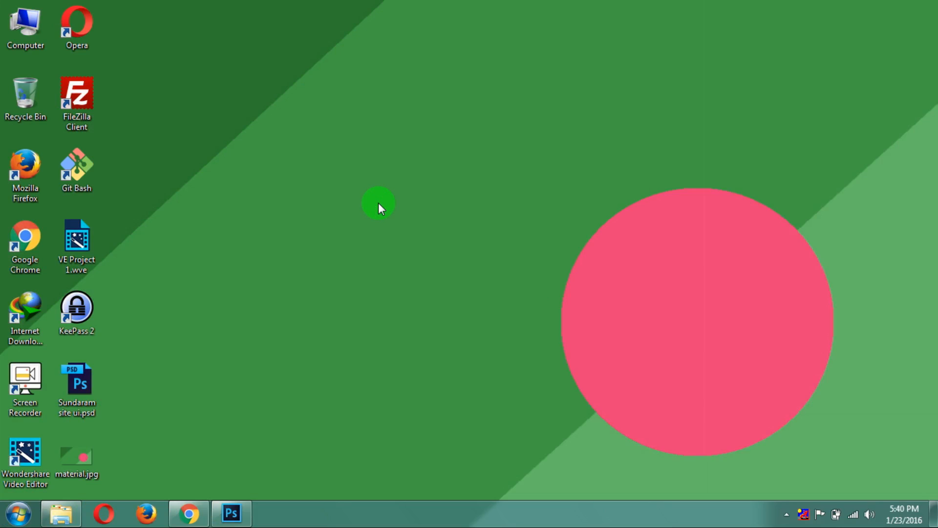
mouse_move(311, 233)
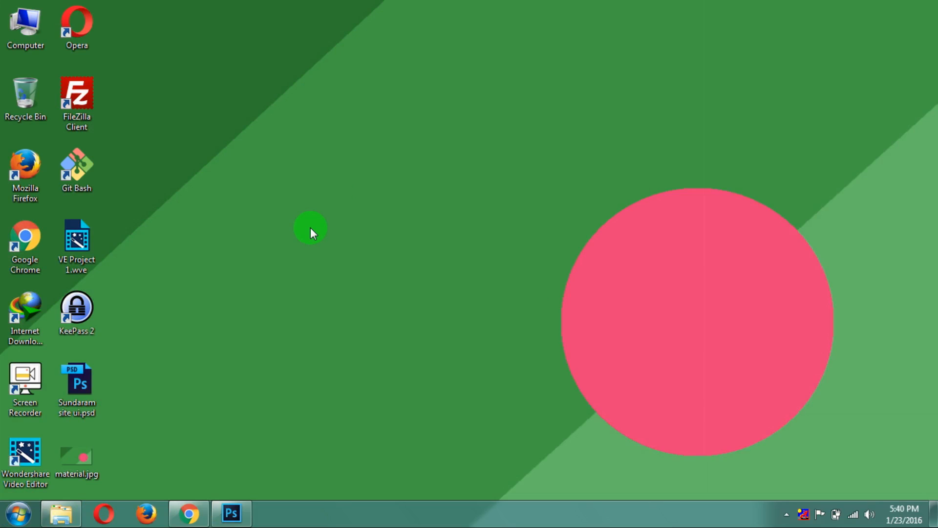